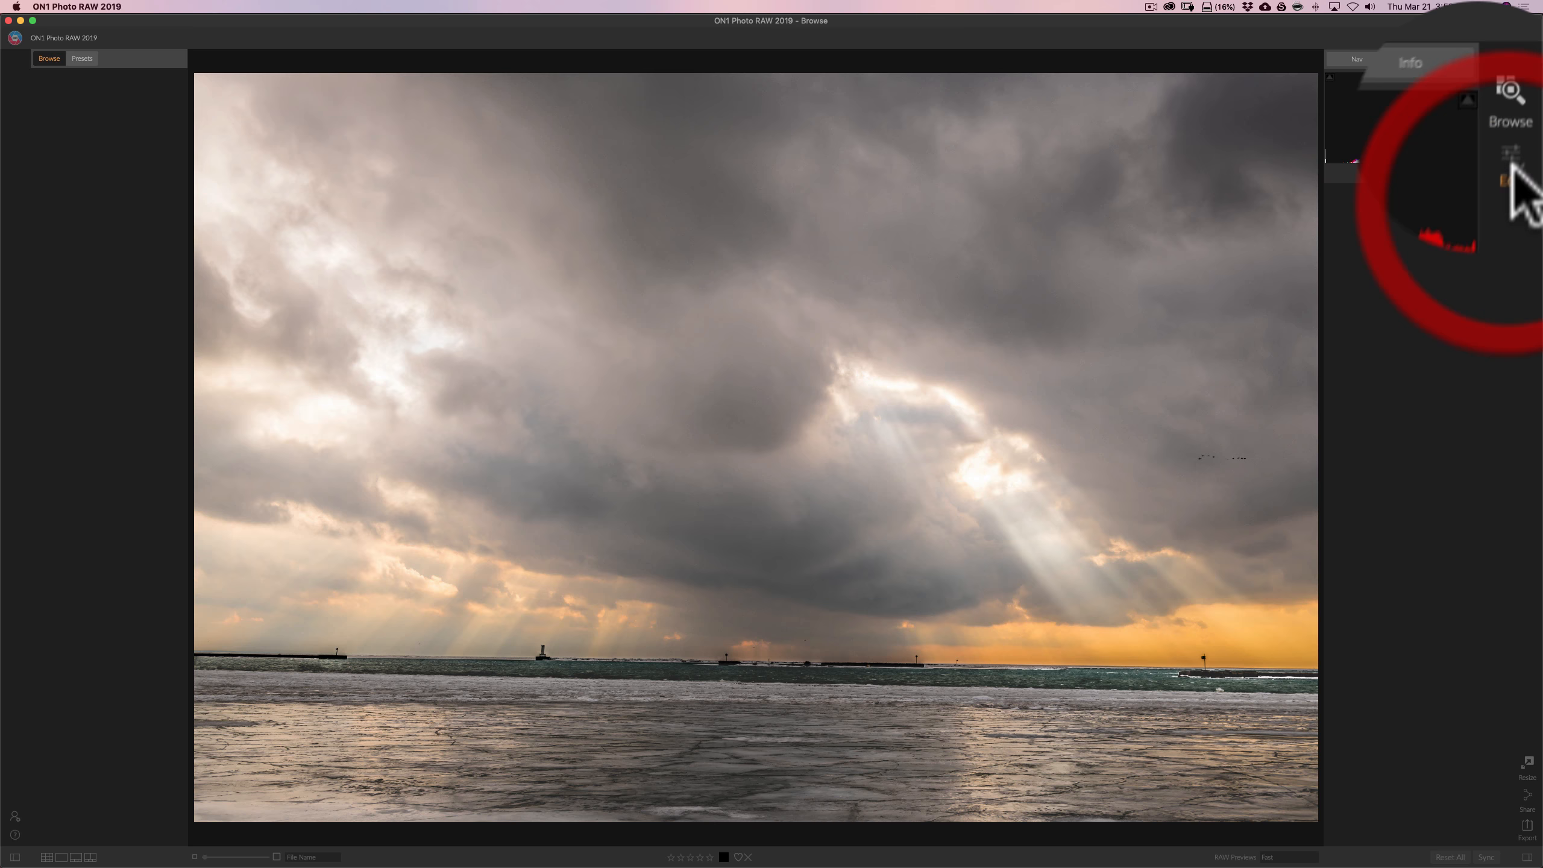
# Switch the lakeshore storm-cloud photo from Browse into the Edit module.
pyautogui.click(1527, 110)
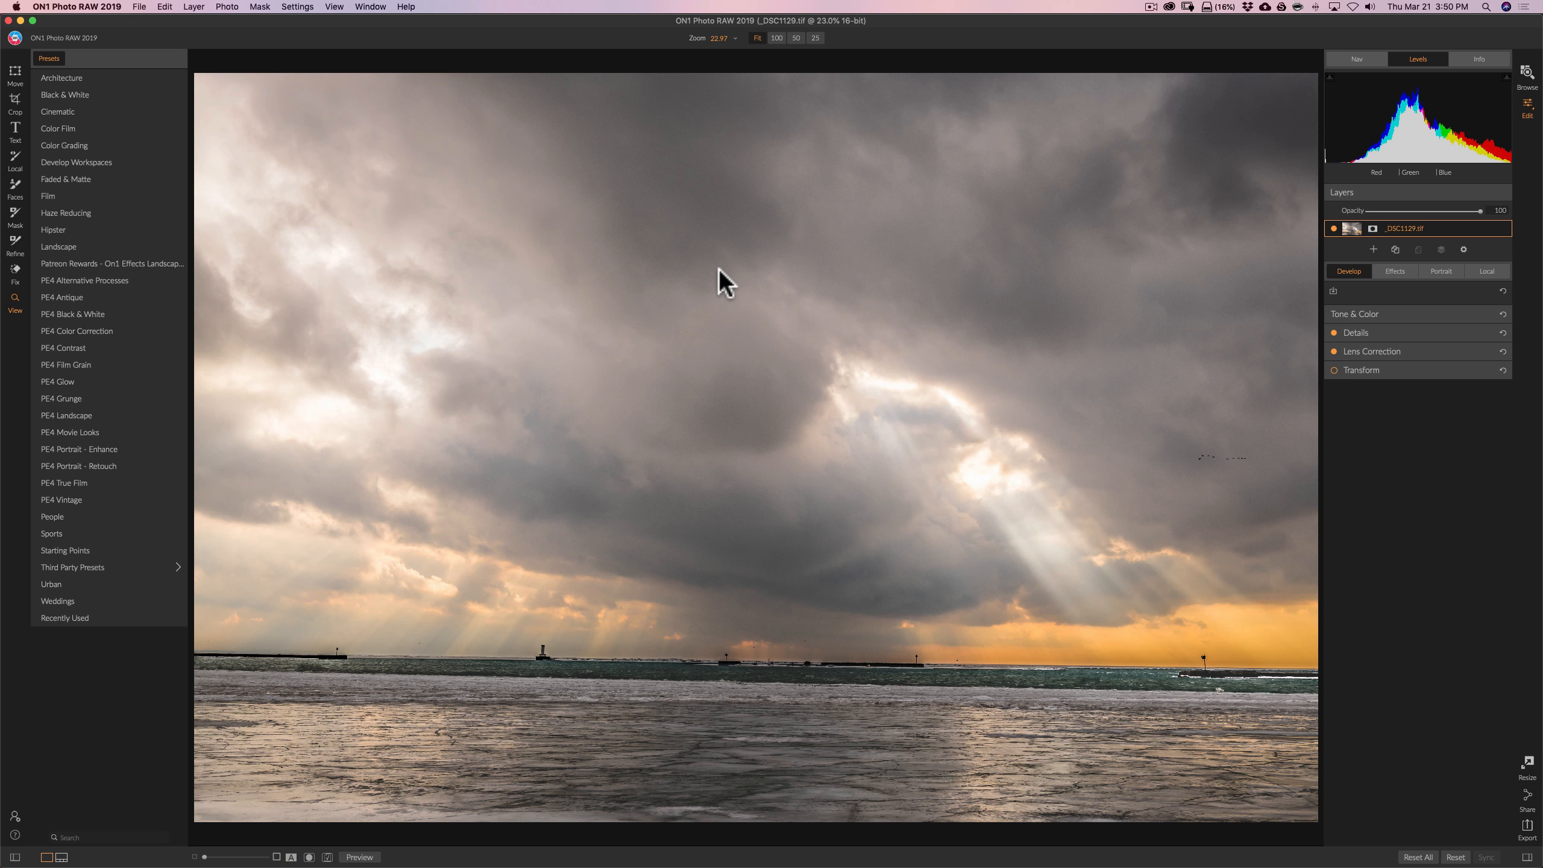
pyautogui.moveTo(147, 411)
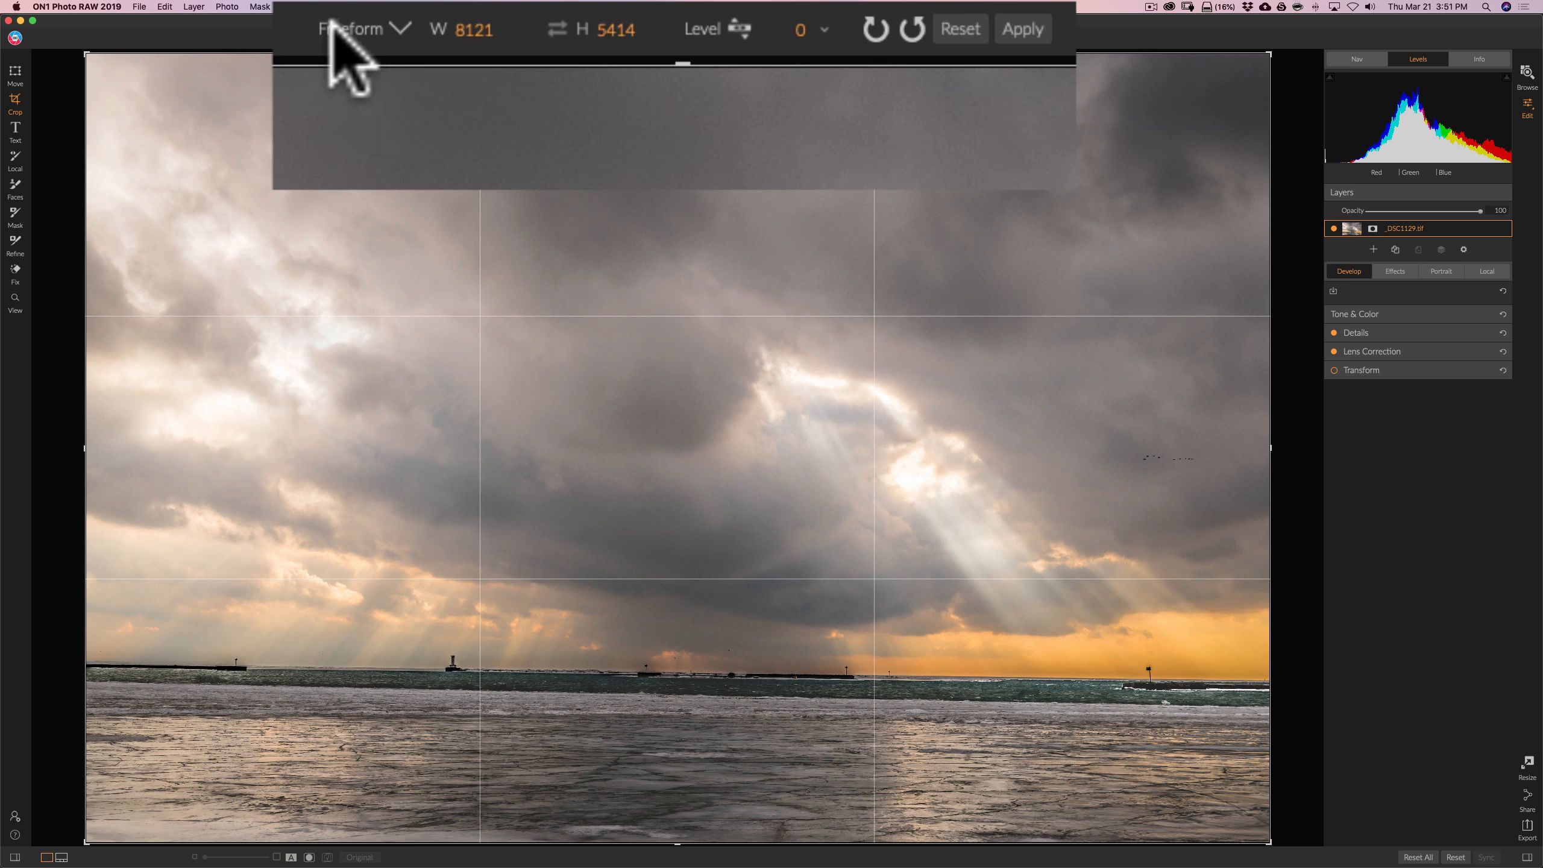
pyautogui.moveTo(360, 54)
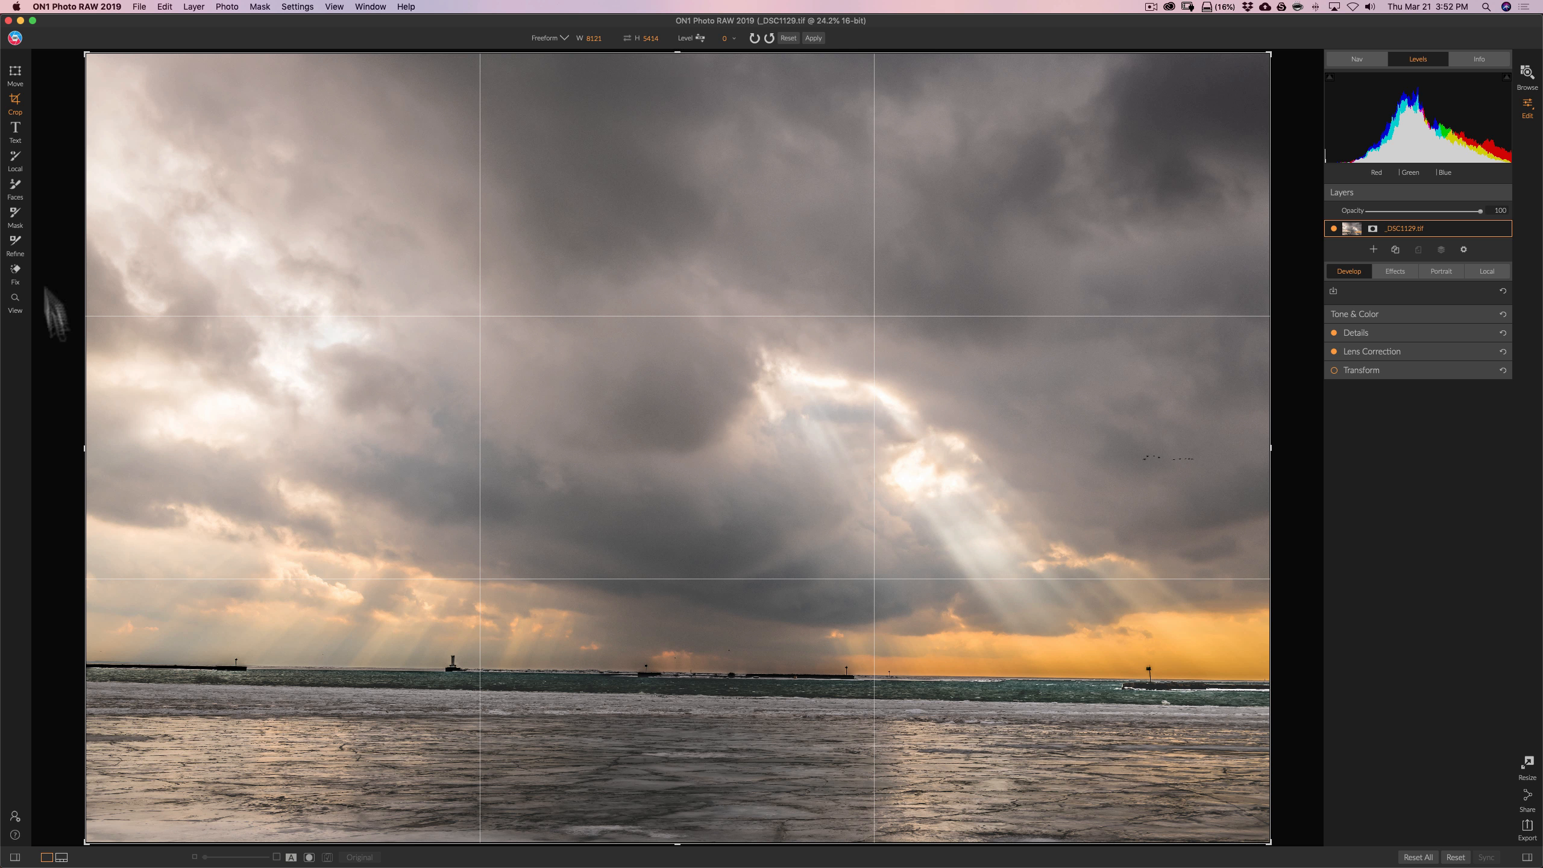
pyautogui.moveTo(1263, 451)
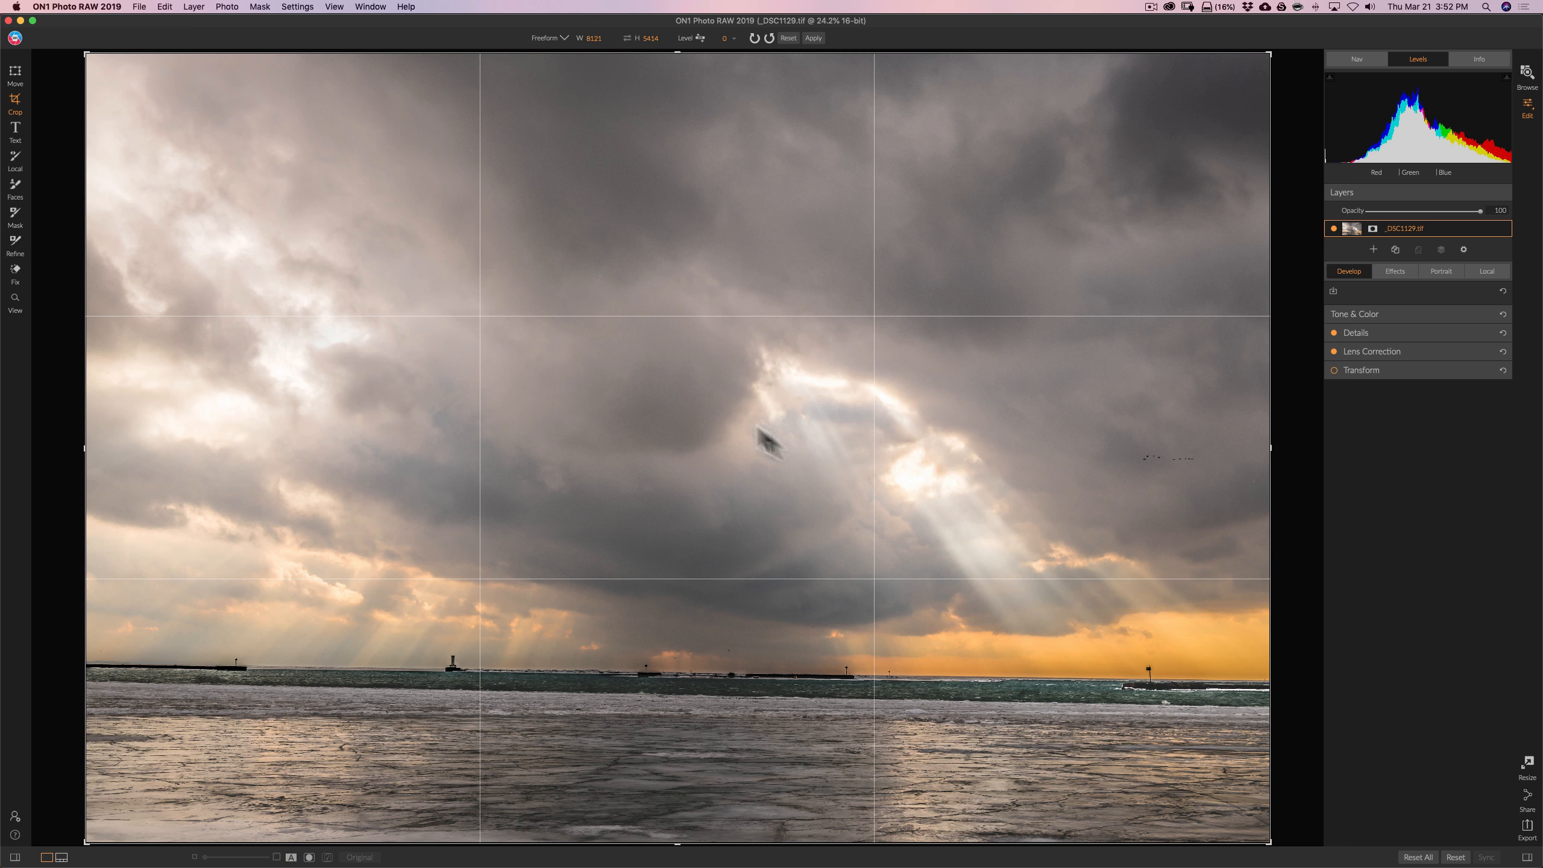
pyautogui.moveTo(689, 78)
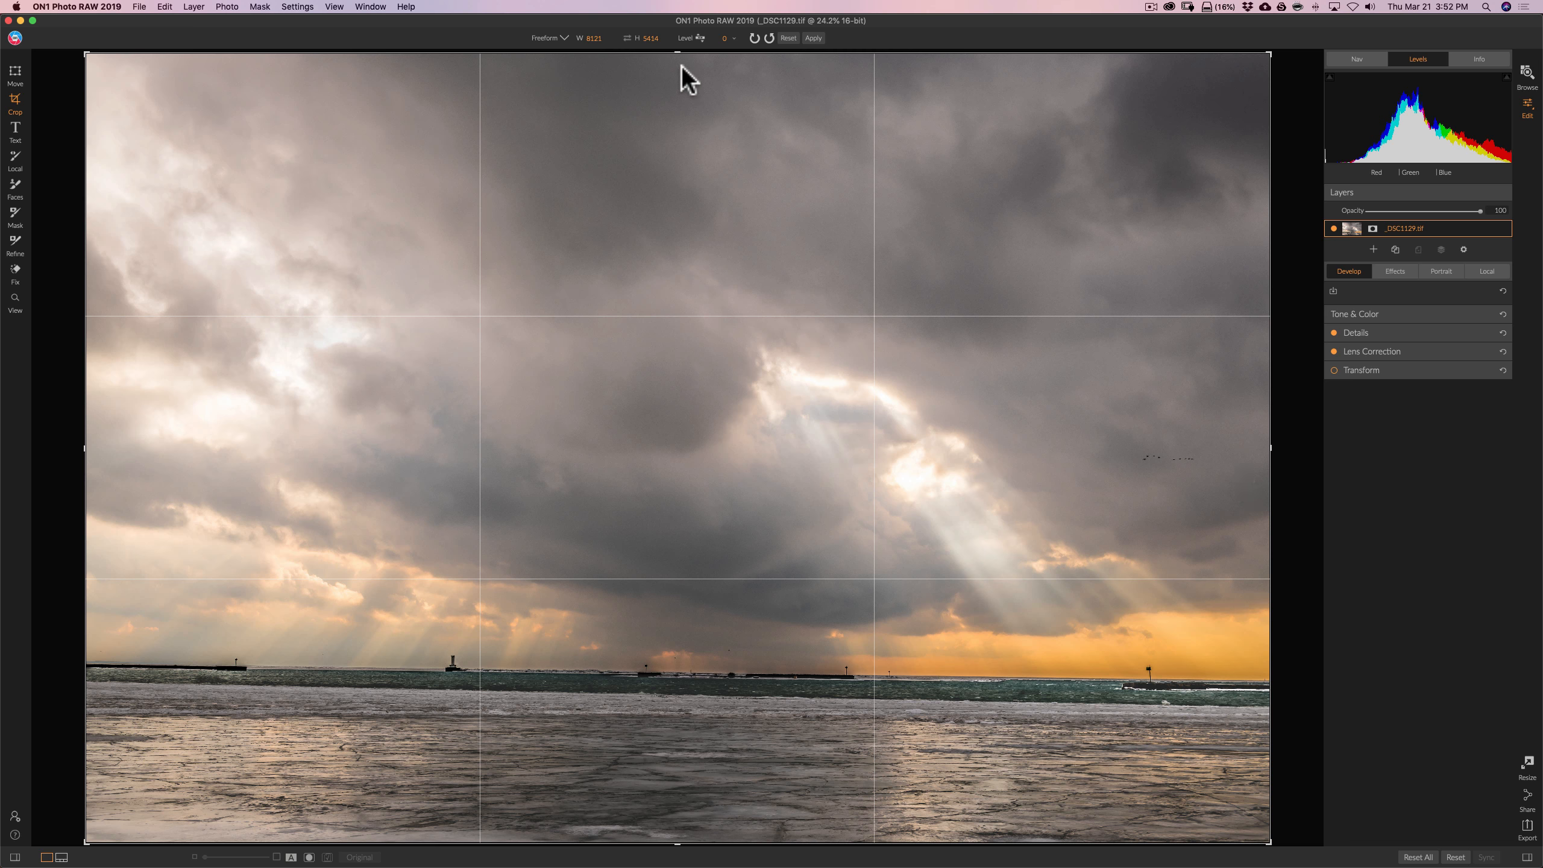
# Lower the crop's top toward the light rays and pull both sides inward for a panoramic strip.
pyautogui.moveTo(679, 56); pyautogui.dragTo(679, 61)
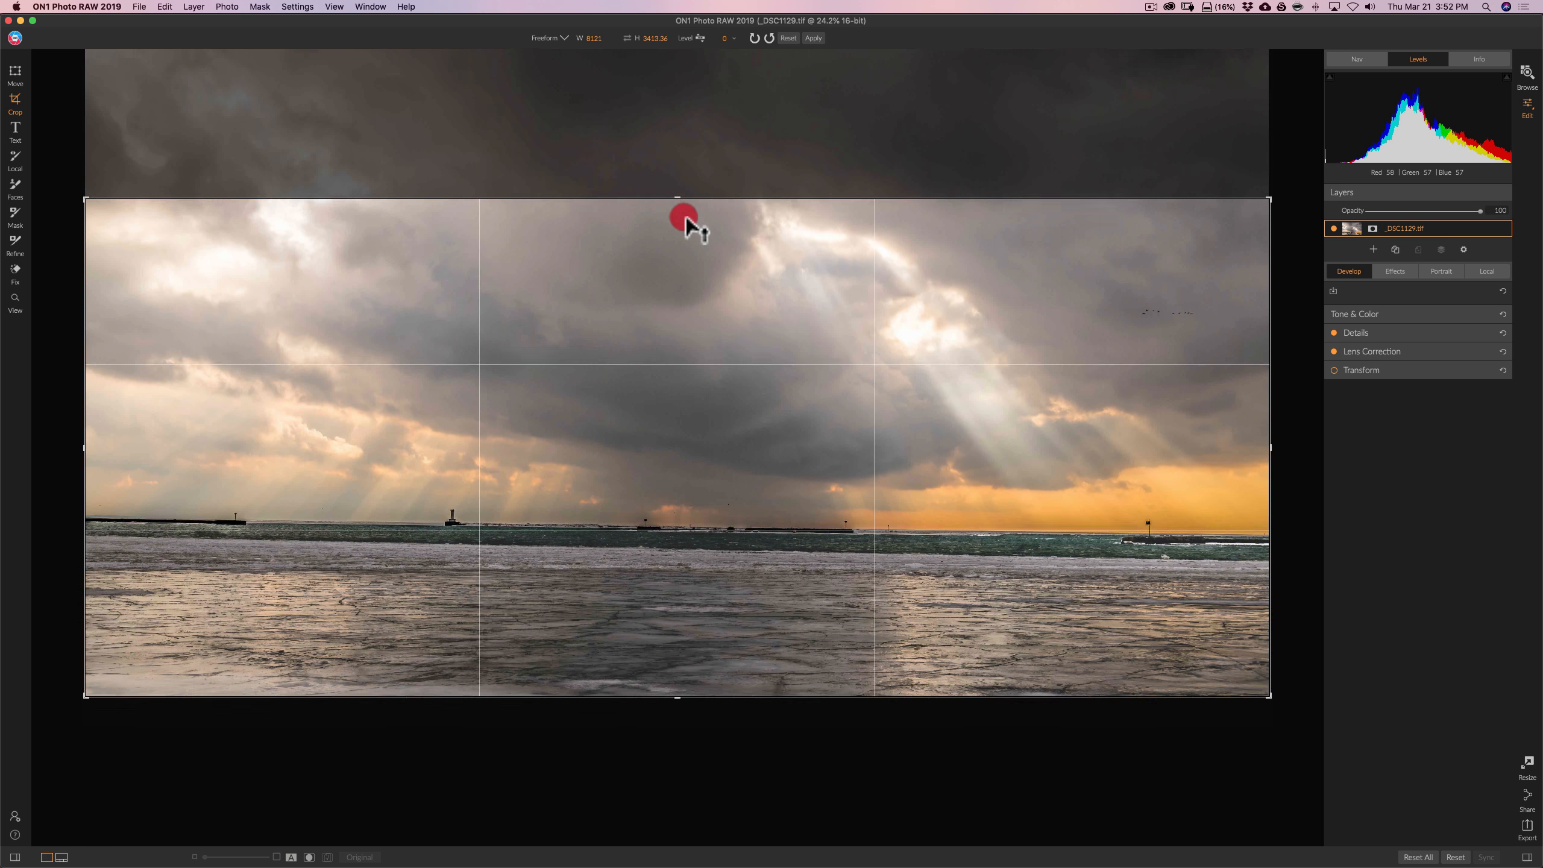
pyautogui.moveTo(678, 196); pyautogui.dragTo(678, 256)
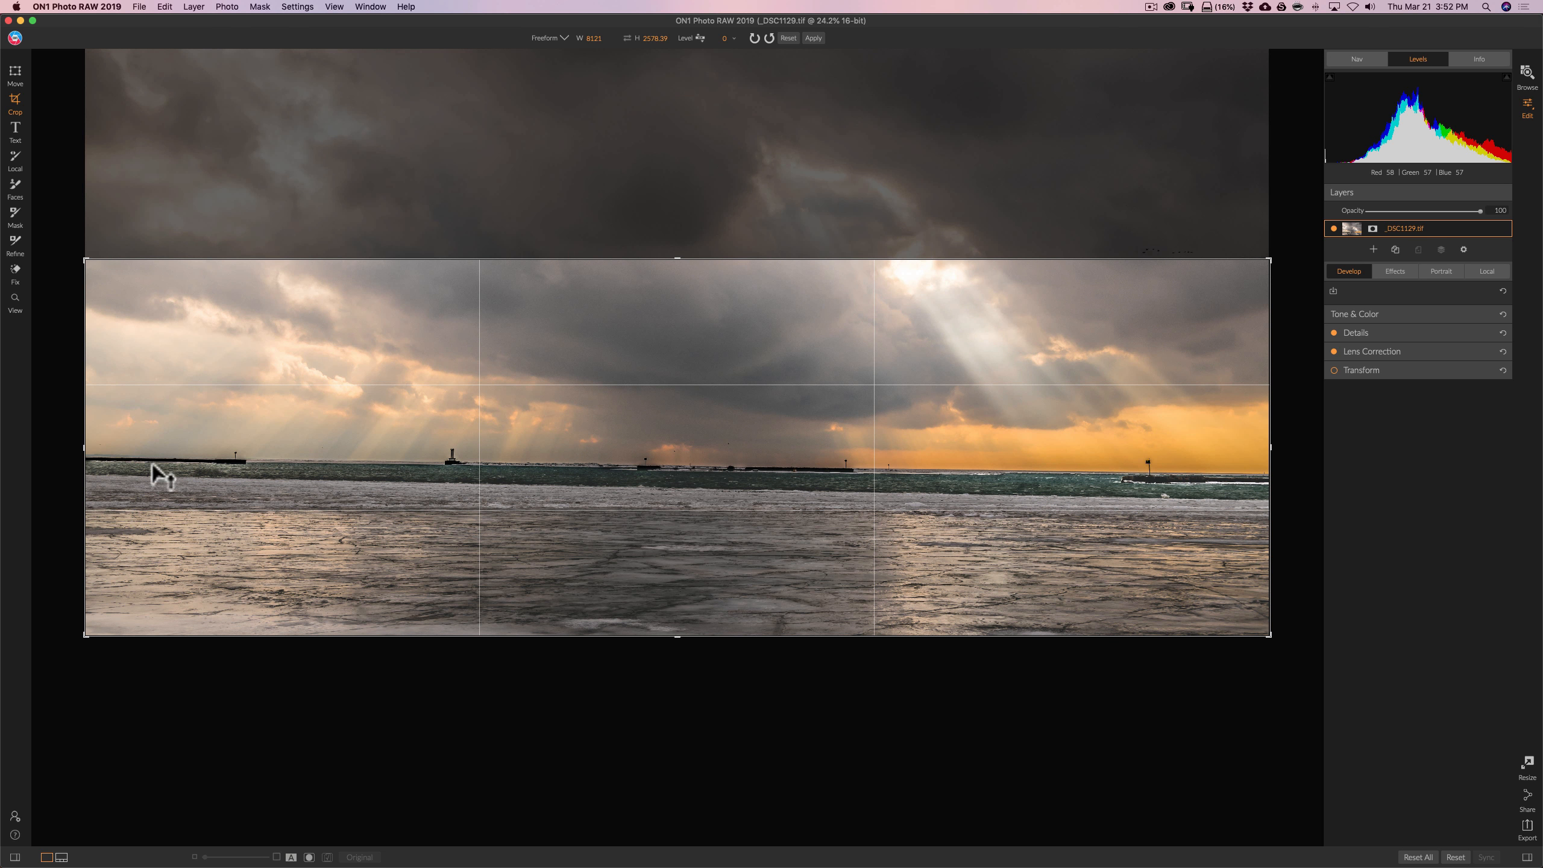
pyautogui.moveTo(94, 458)
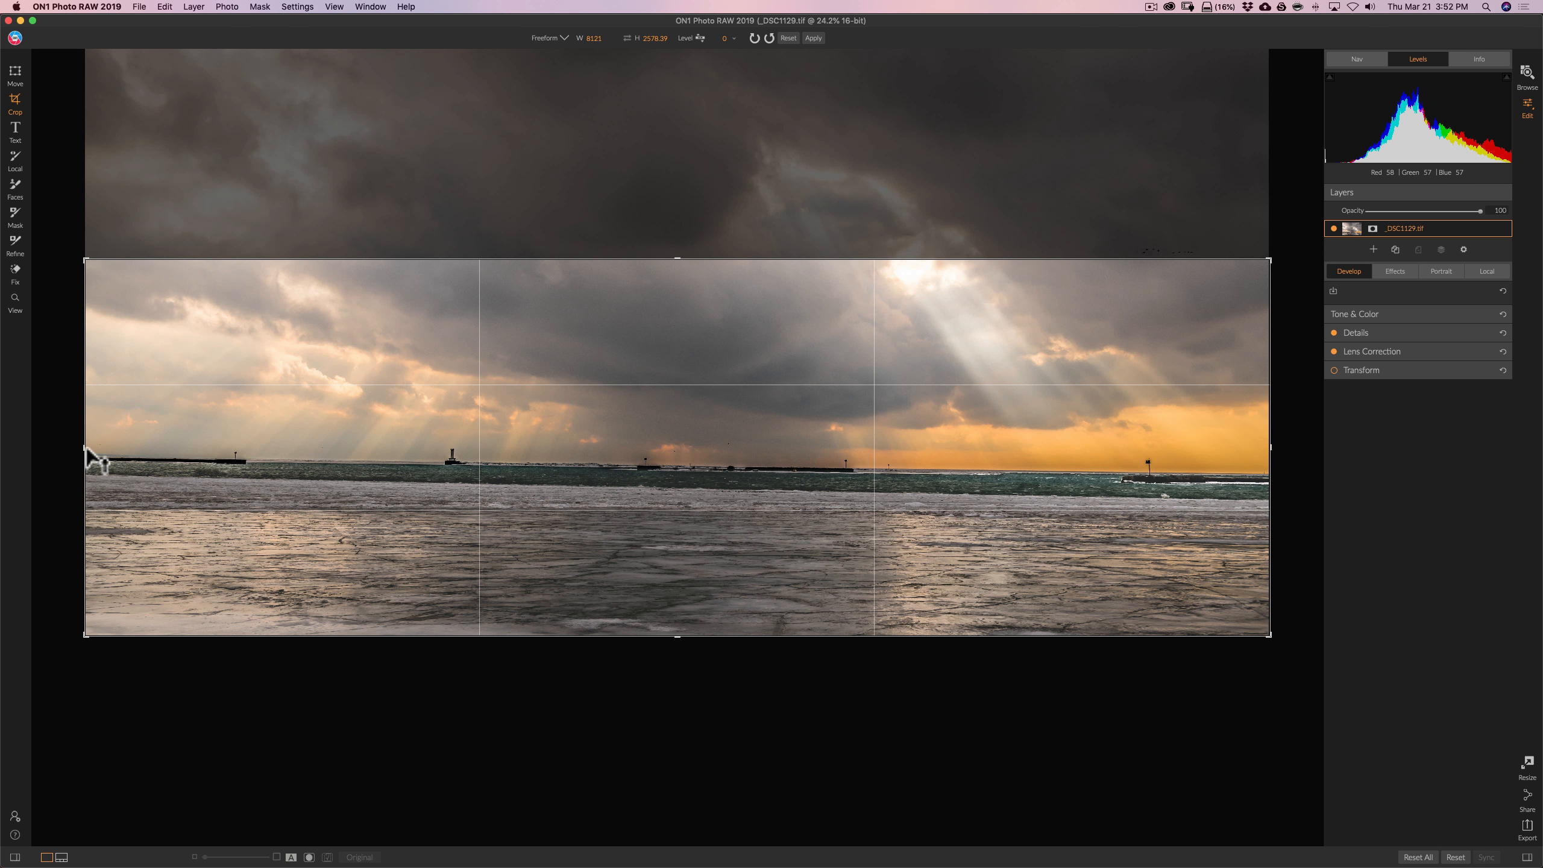
pyautogui.moveTo(87, 447); pyautogui.dragTo(158, 453)
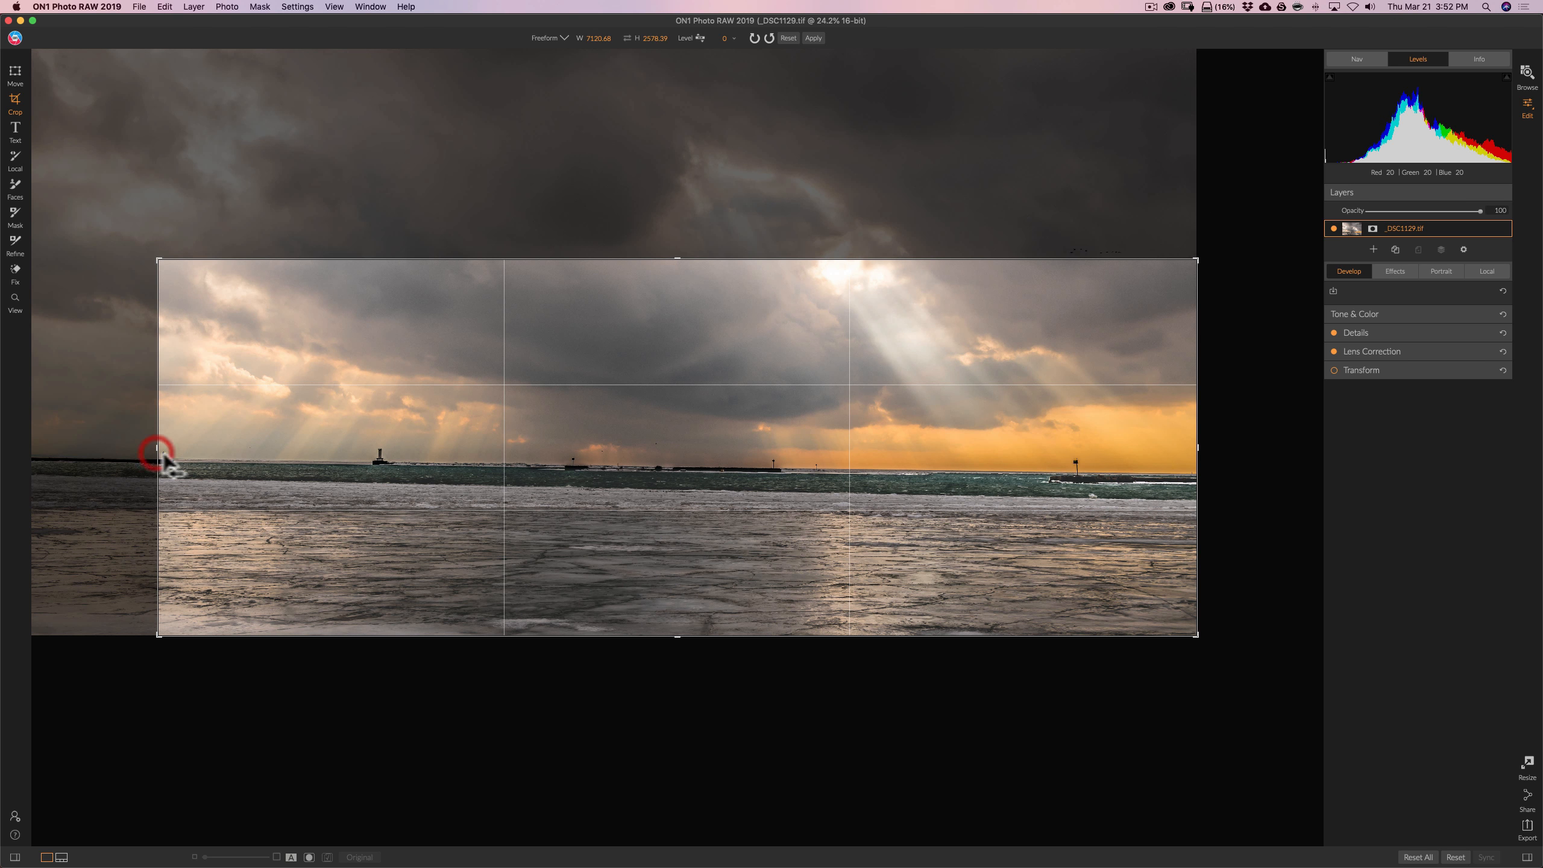
pyautogui.moveTo(1208, 461)
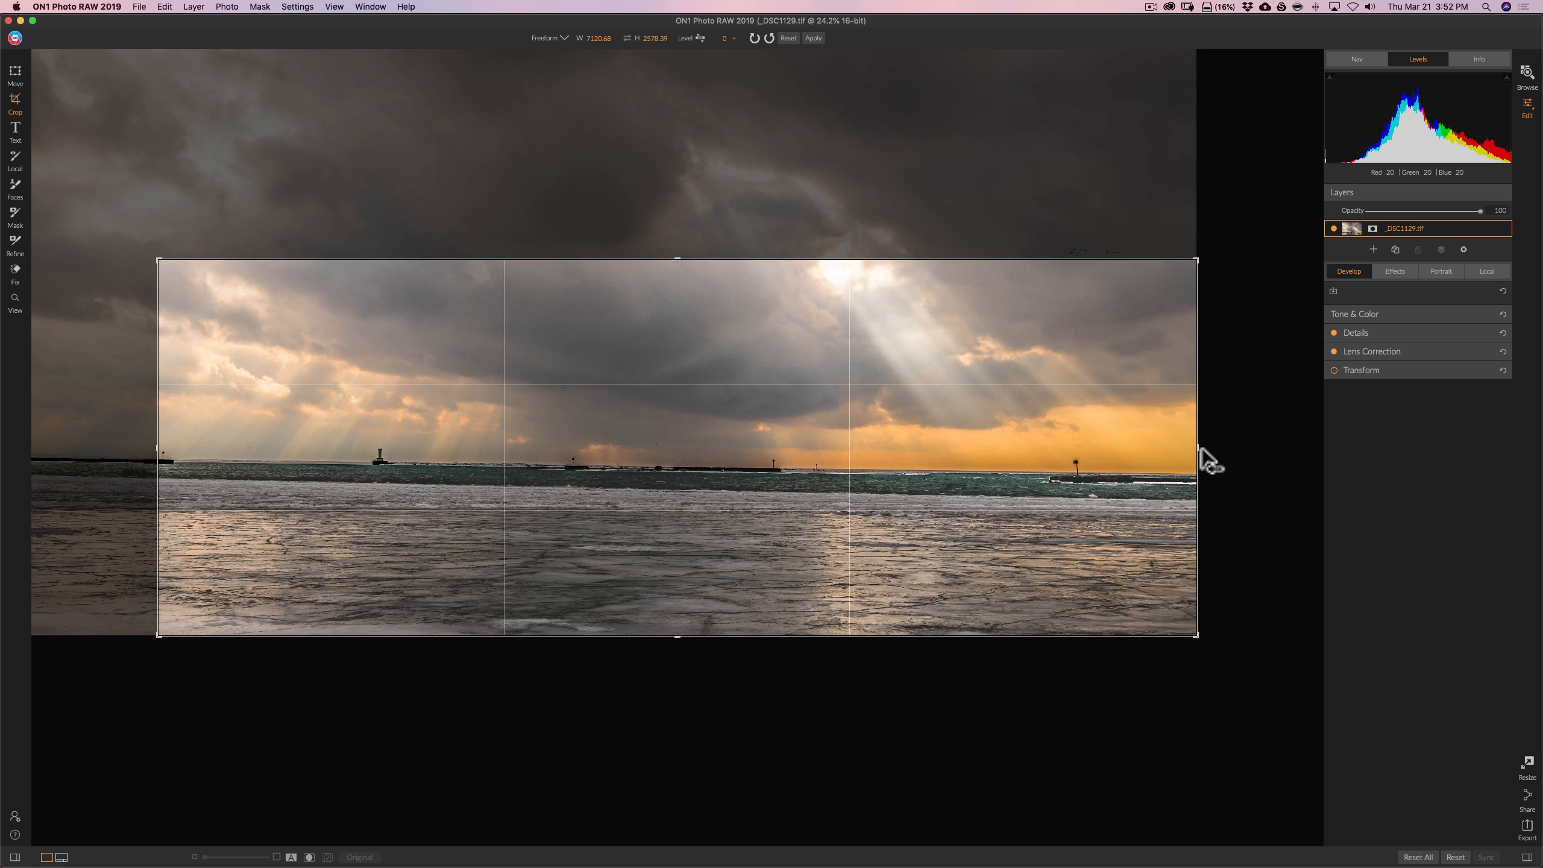
pyautogui.moveTo(1198, 463); pyautogui.dragTo(1187, 463)
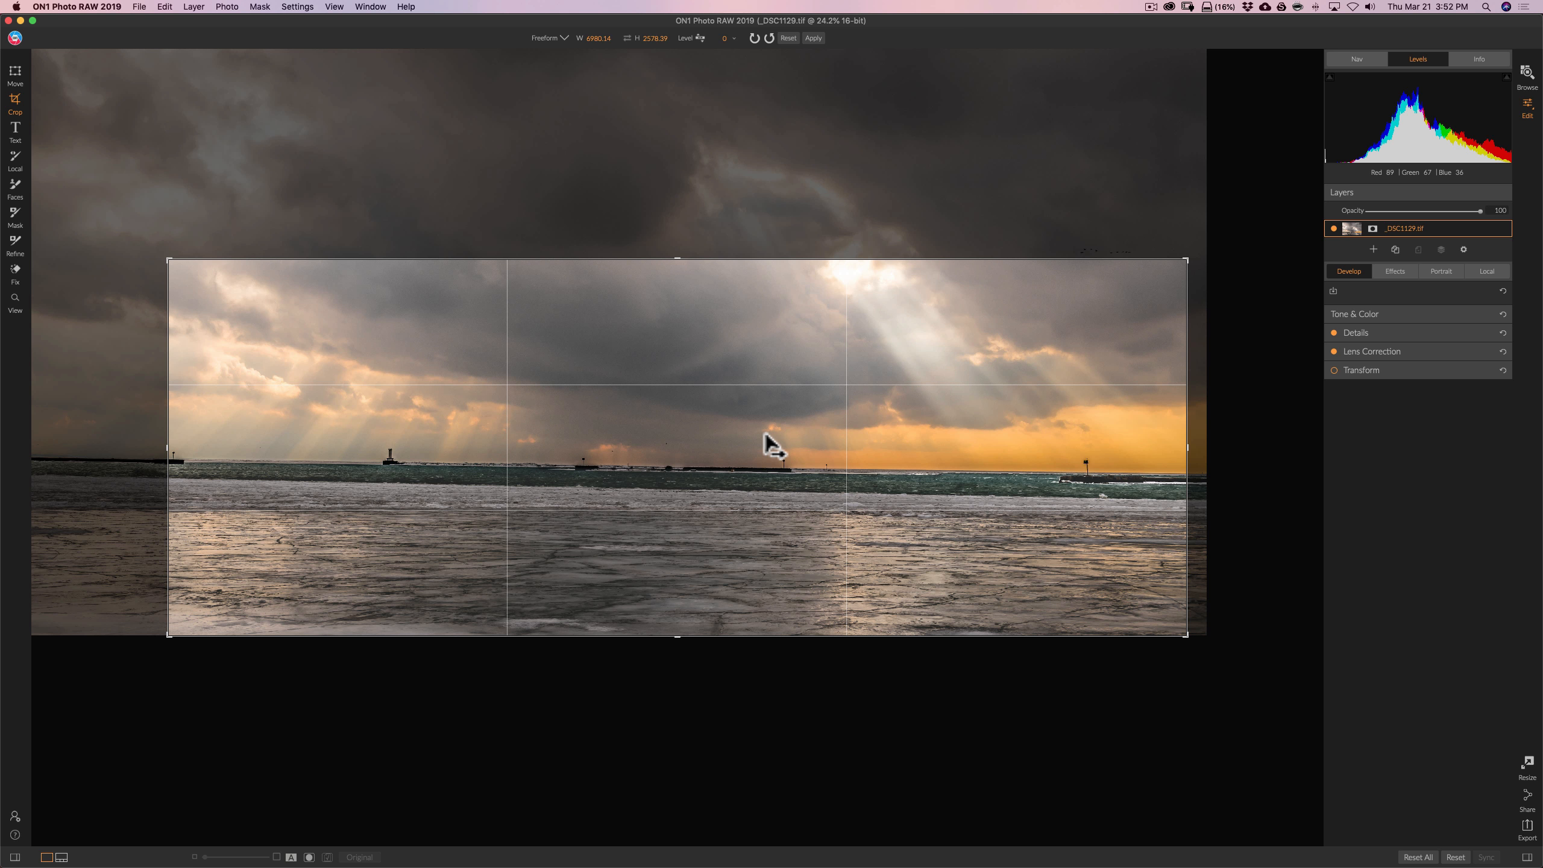
pyautogui.moveTo(565, 59)
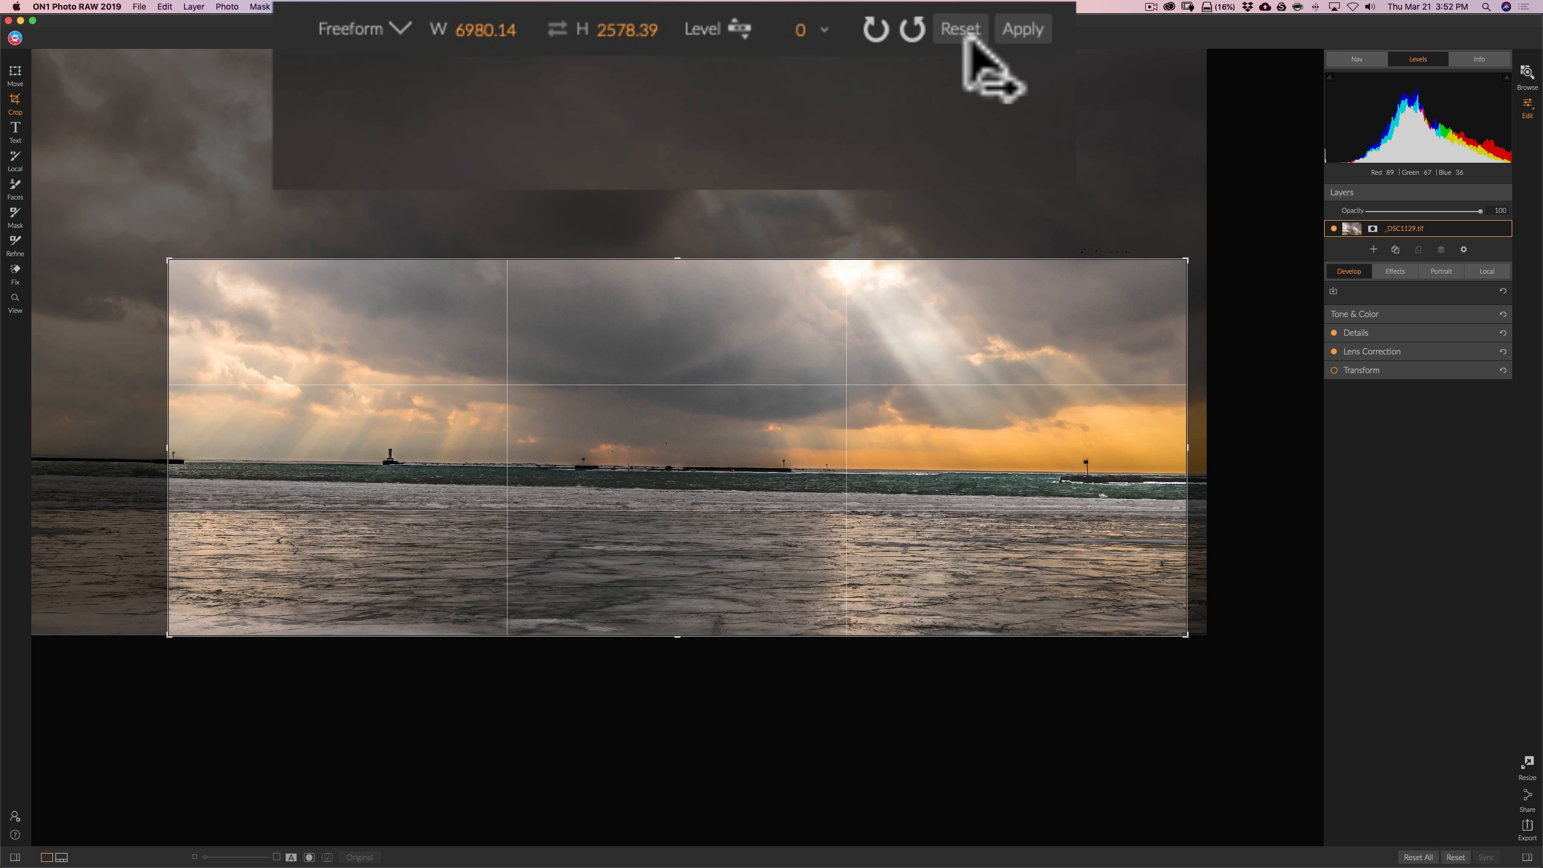
# Reset the crop, lock it to Original Ratio and enlarge the frame over the photo.
pyautogui.click(958, 27)
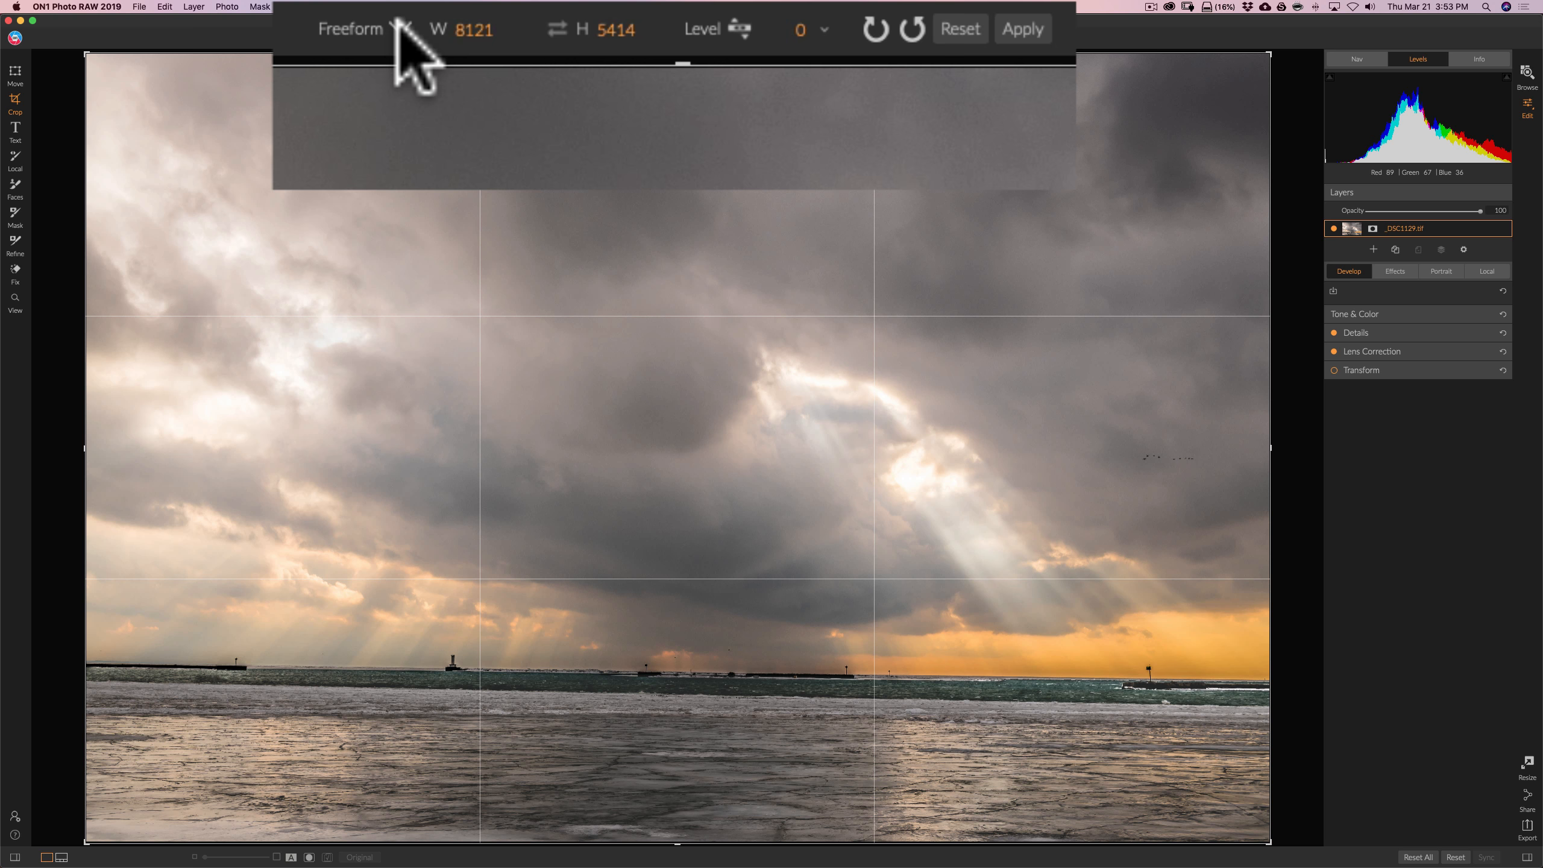
pyautogui.click(351, 28)
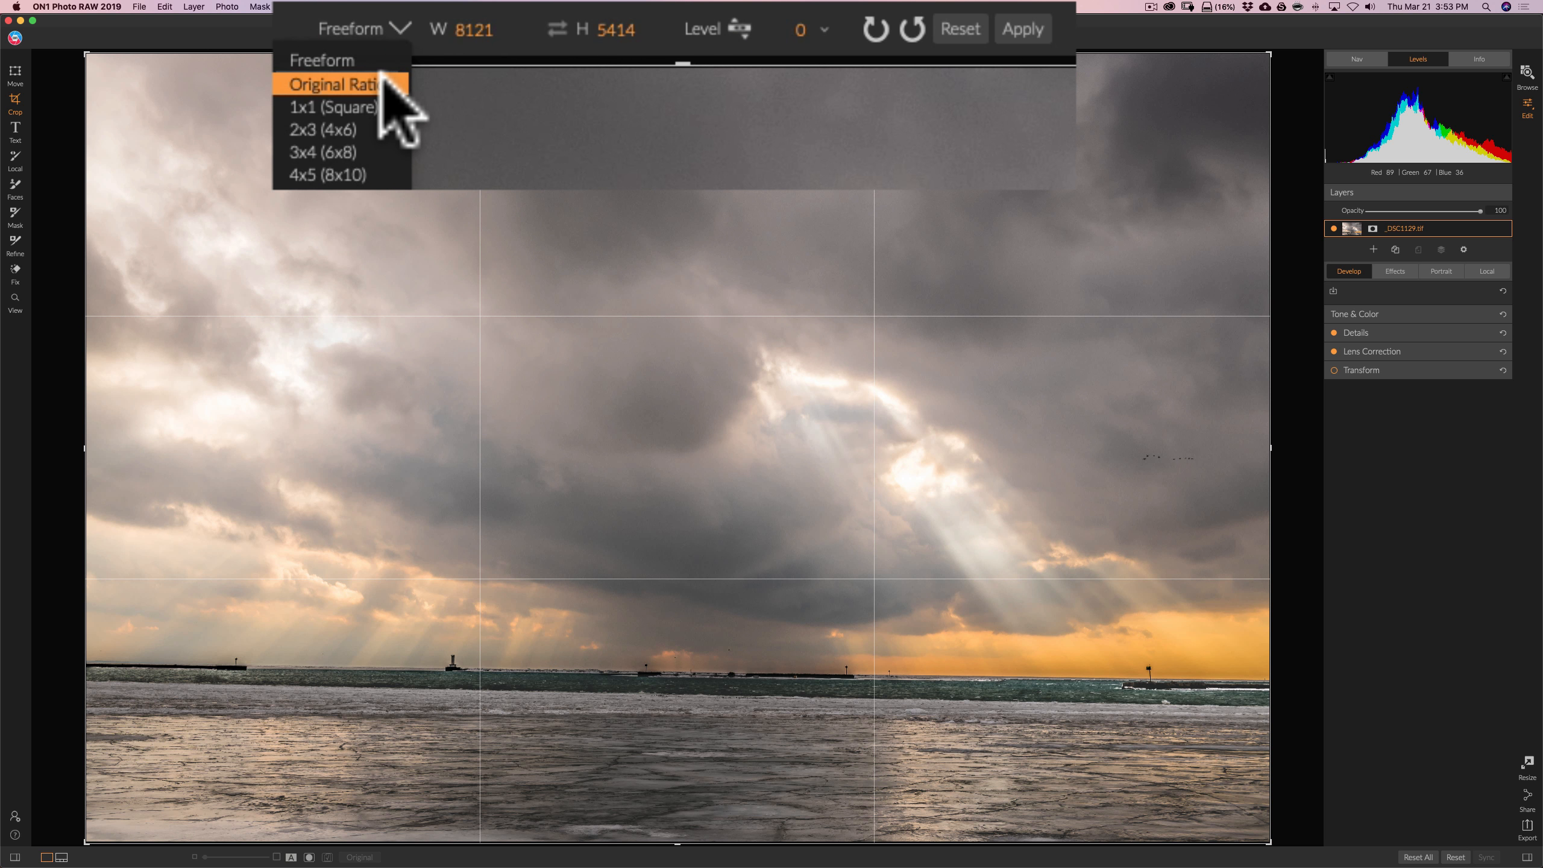
pyautogui.click(336, 83)
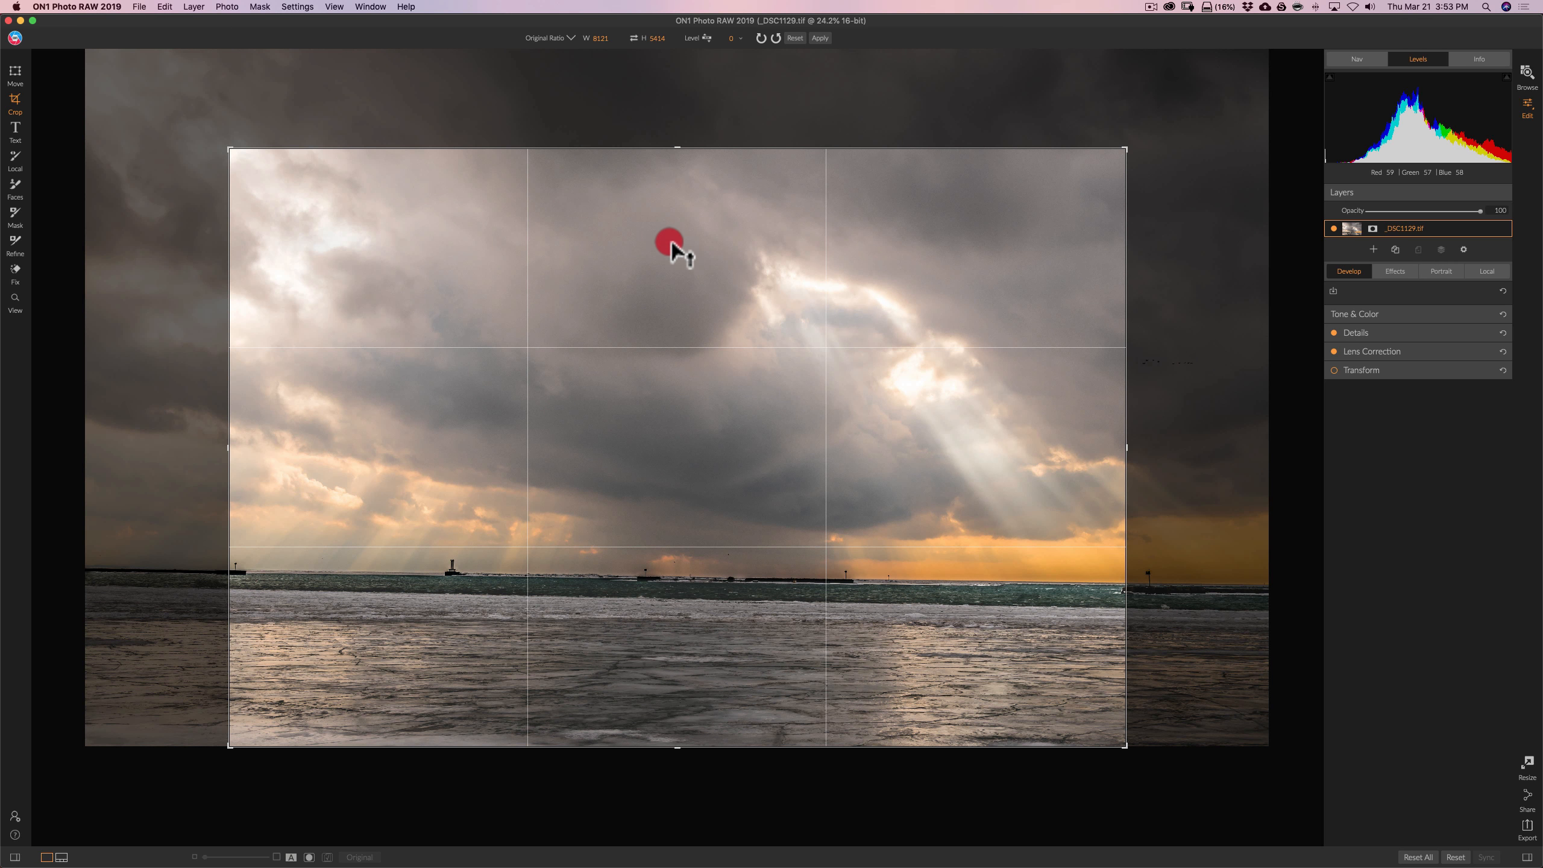
pyautogui.moveTo(678, 243); pyautogui.dragTo(677, 296)
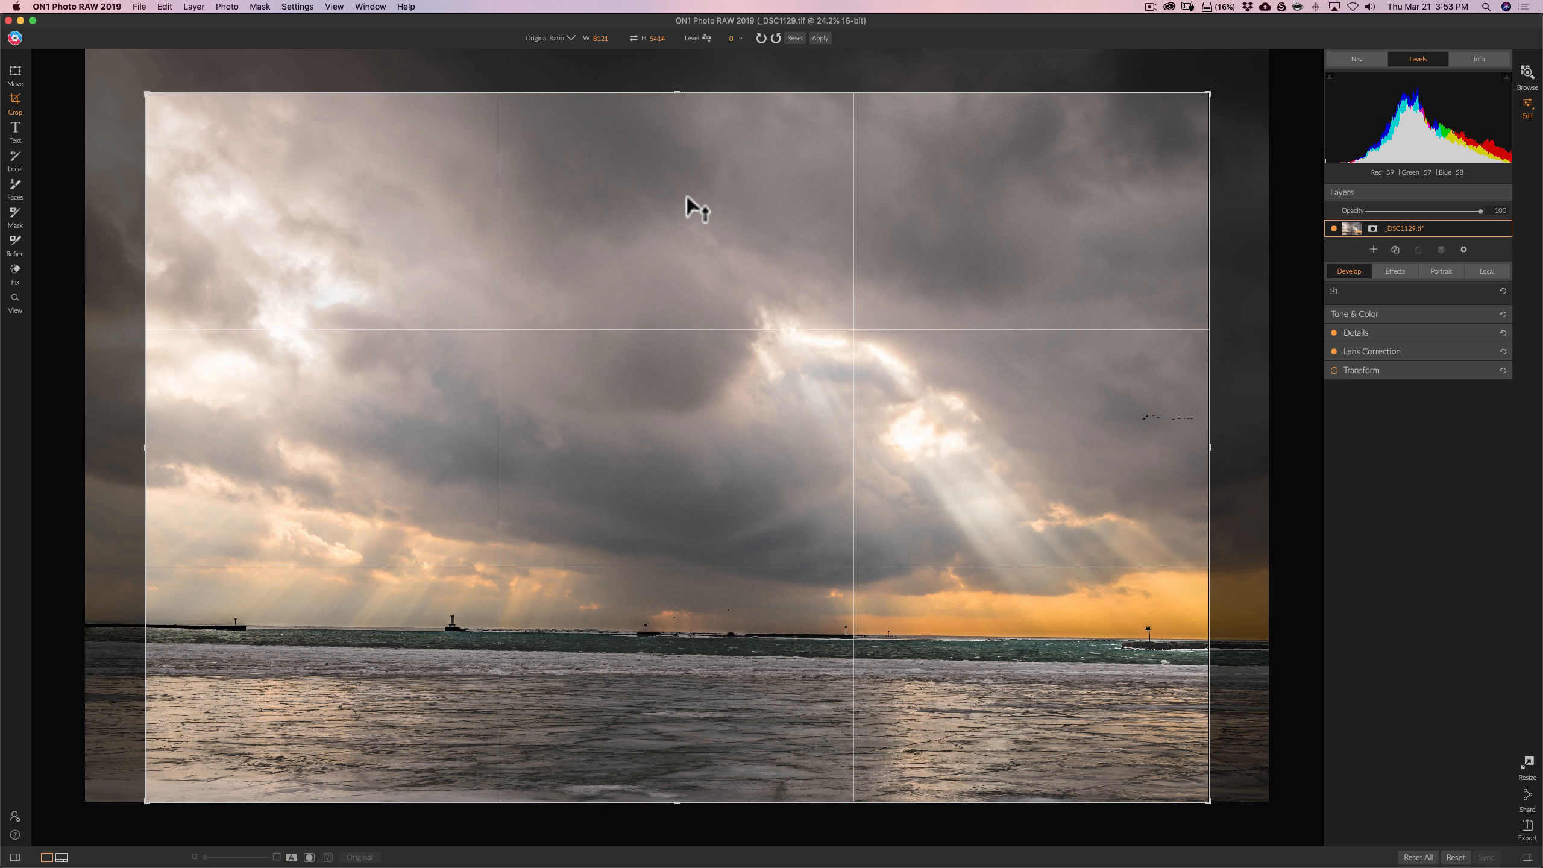
pyautogui.moveTo(684, 132)
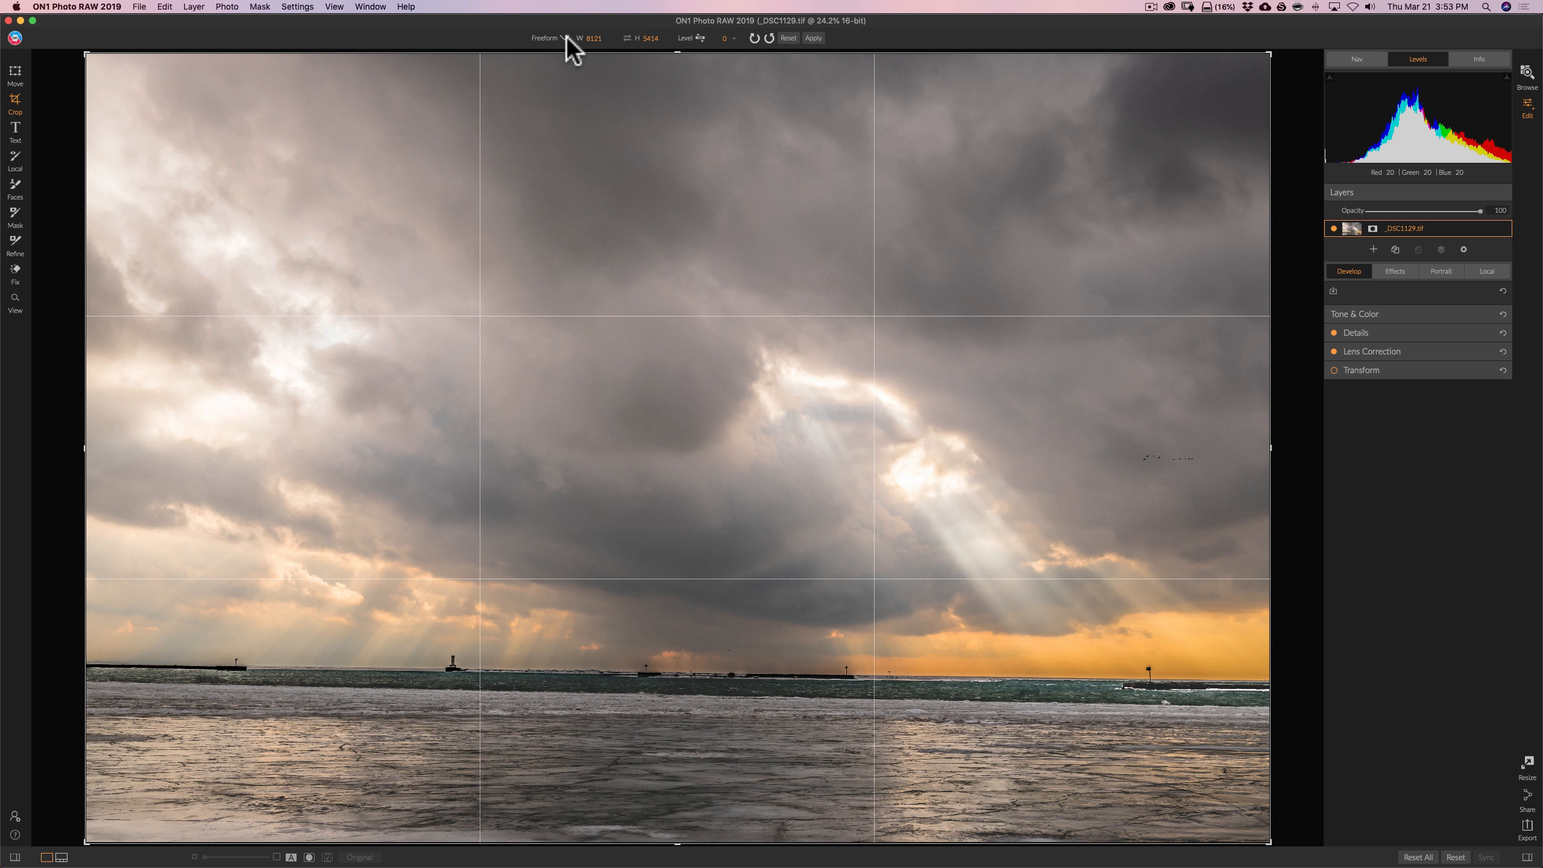
# Choose the 1x1 (Square) ratio so the crop frame becomes square.
pyautogui.click(546, 37)
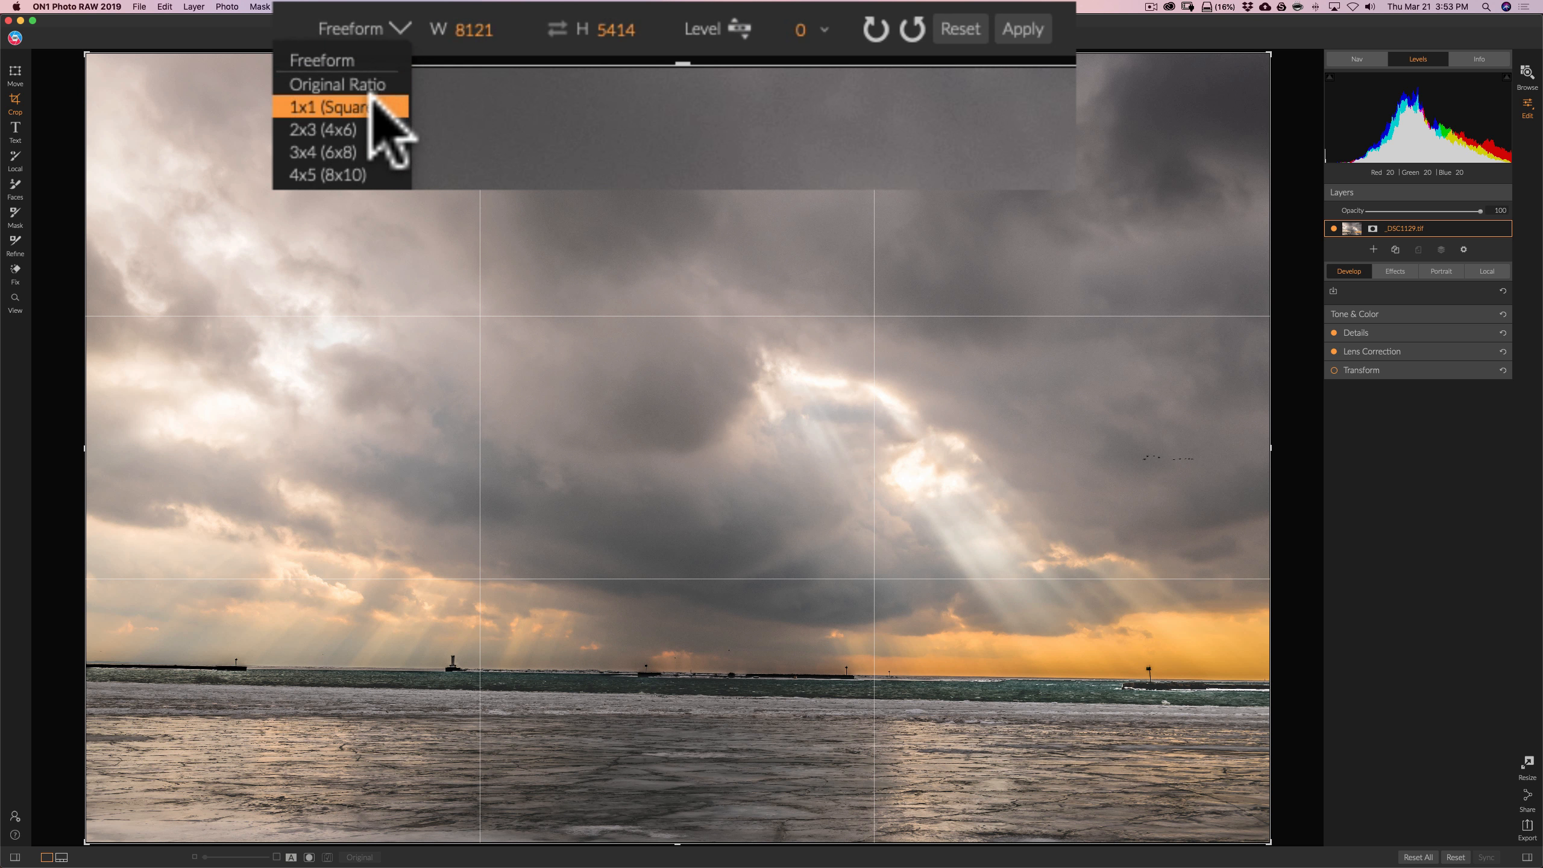
pyautogui.click(324, 129)
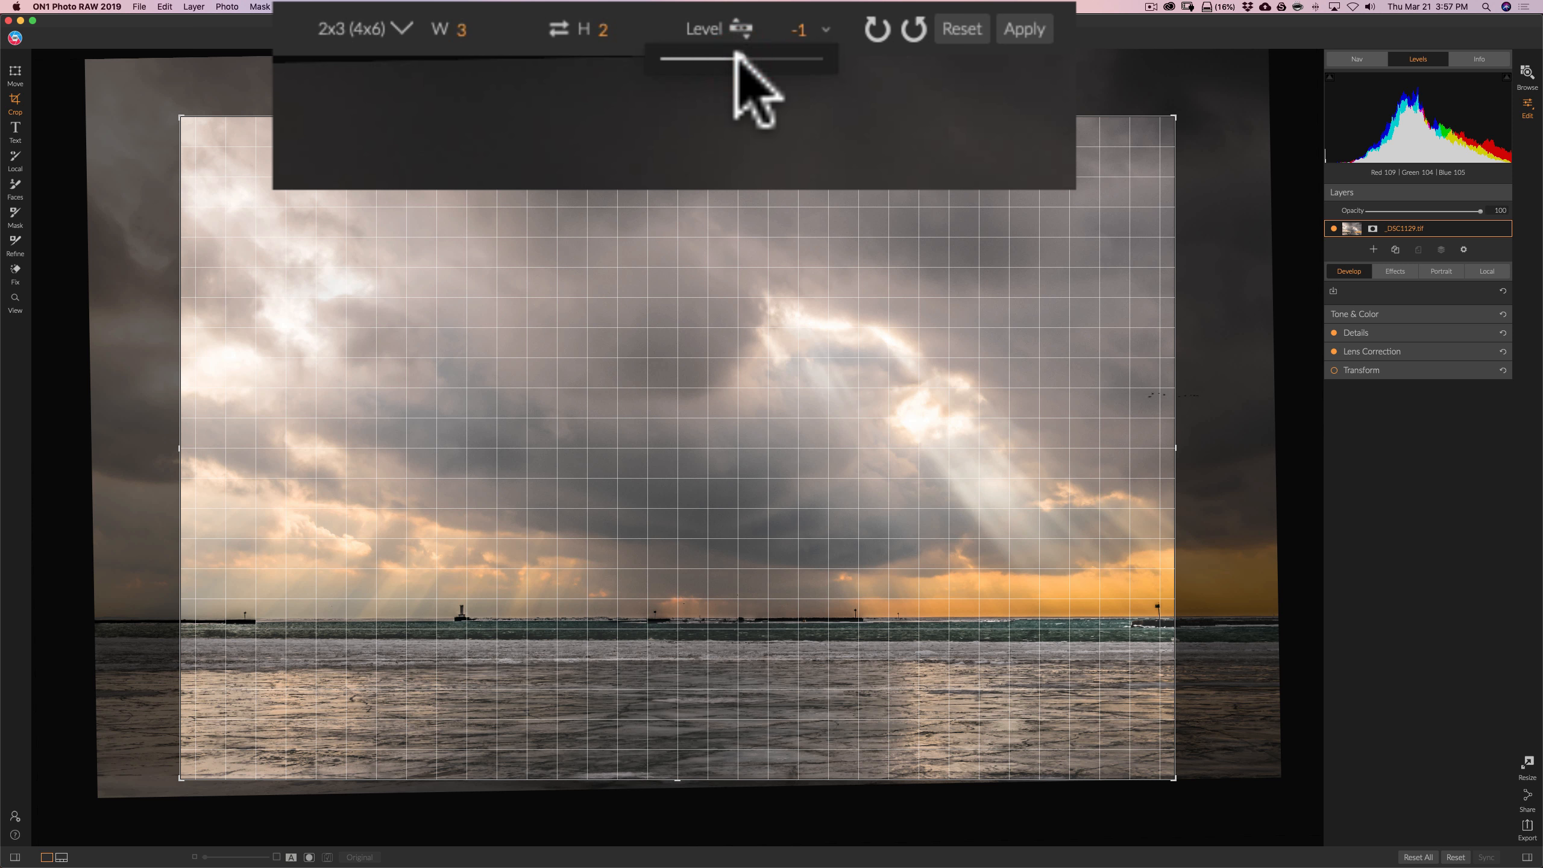
# Drag the Level angle slider to about -1 to tilt the horizon slightly.
pyautogui.moveTo(738, 59); pyautogui.dragTo(742, 59)
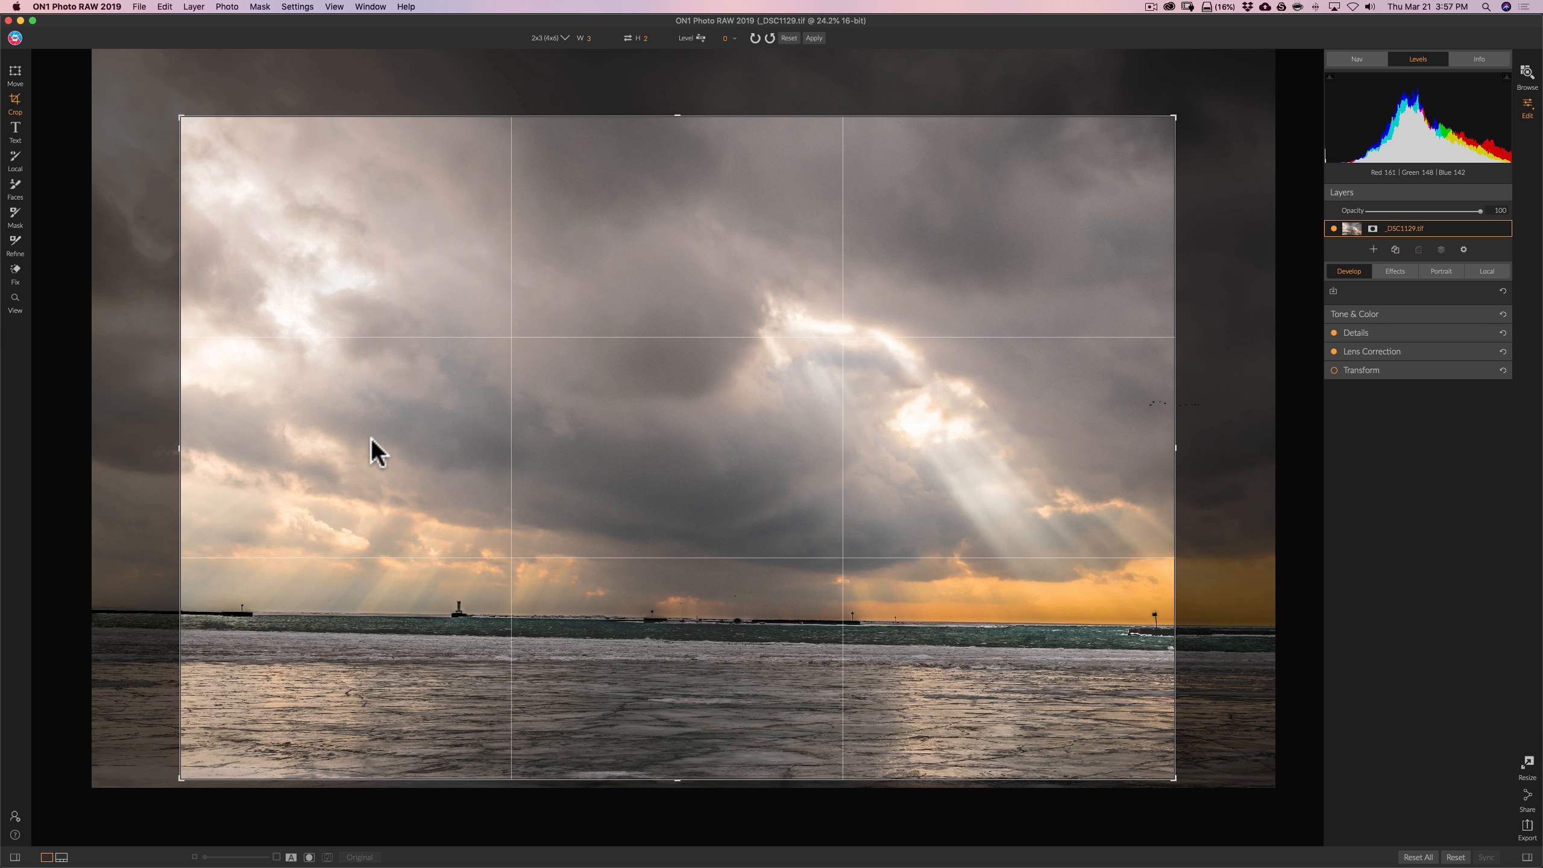
pyautogui.moveTo(328, 453)
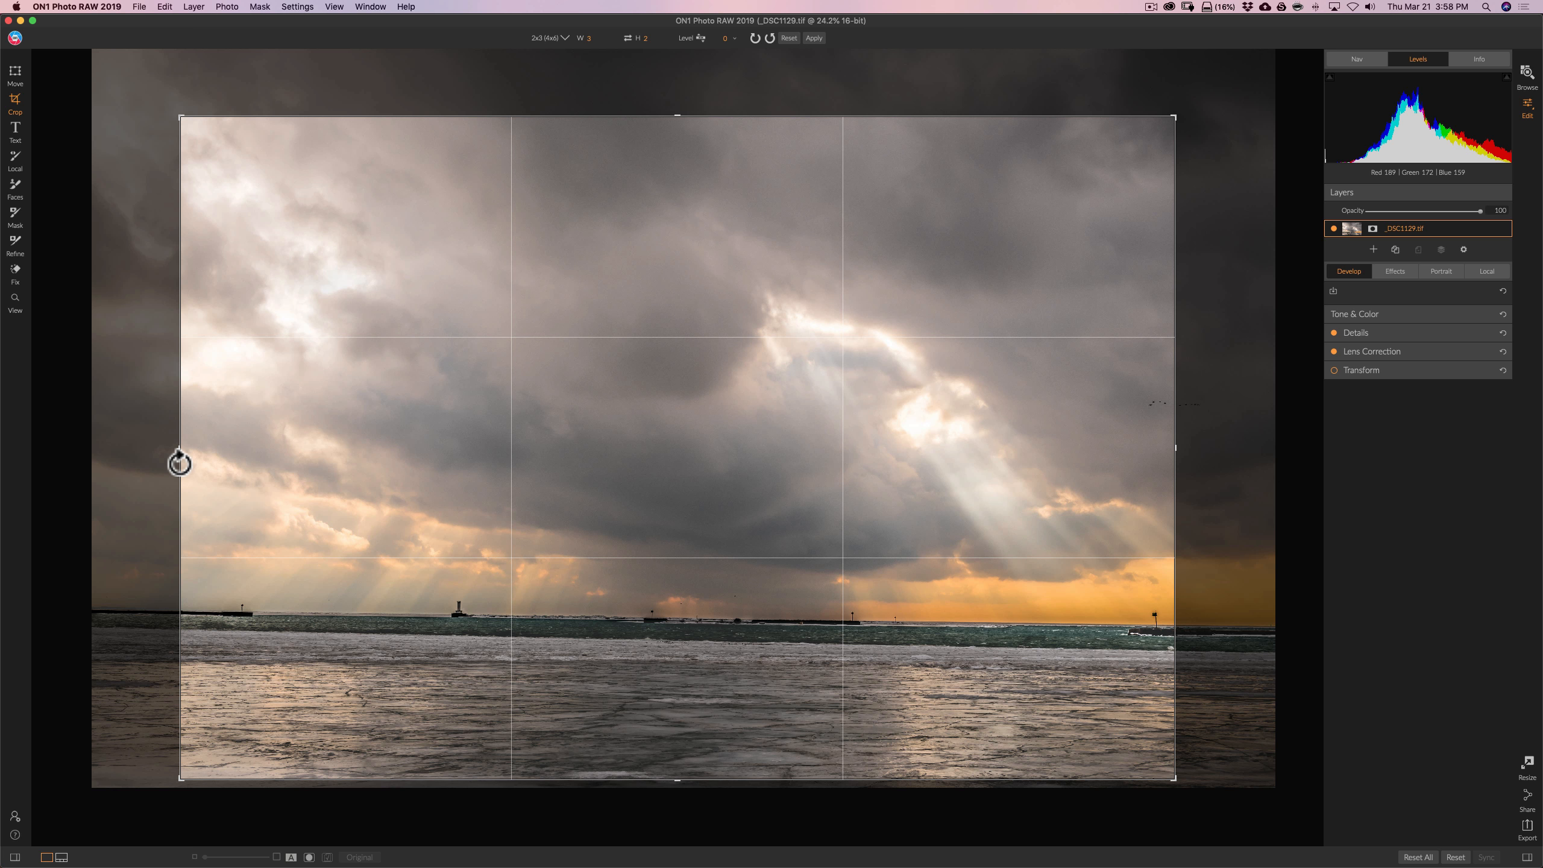
# Grab outside the crop edge to rotate the photo until the lake horizon is level.
pyautogui.click(180, 463)
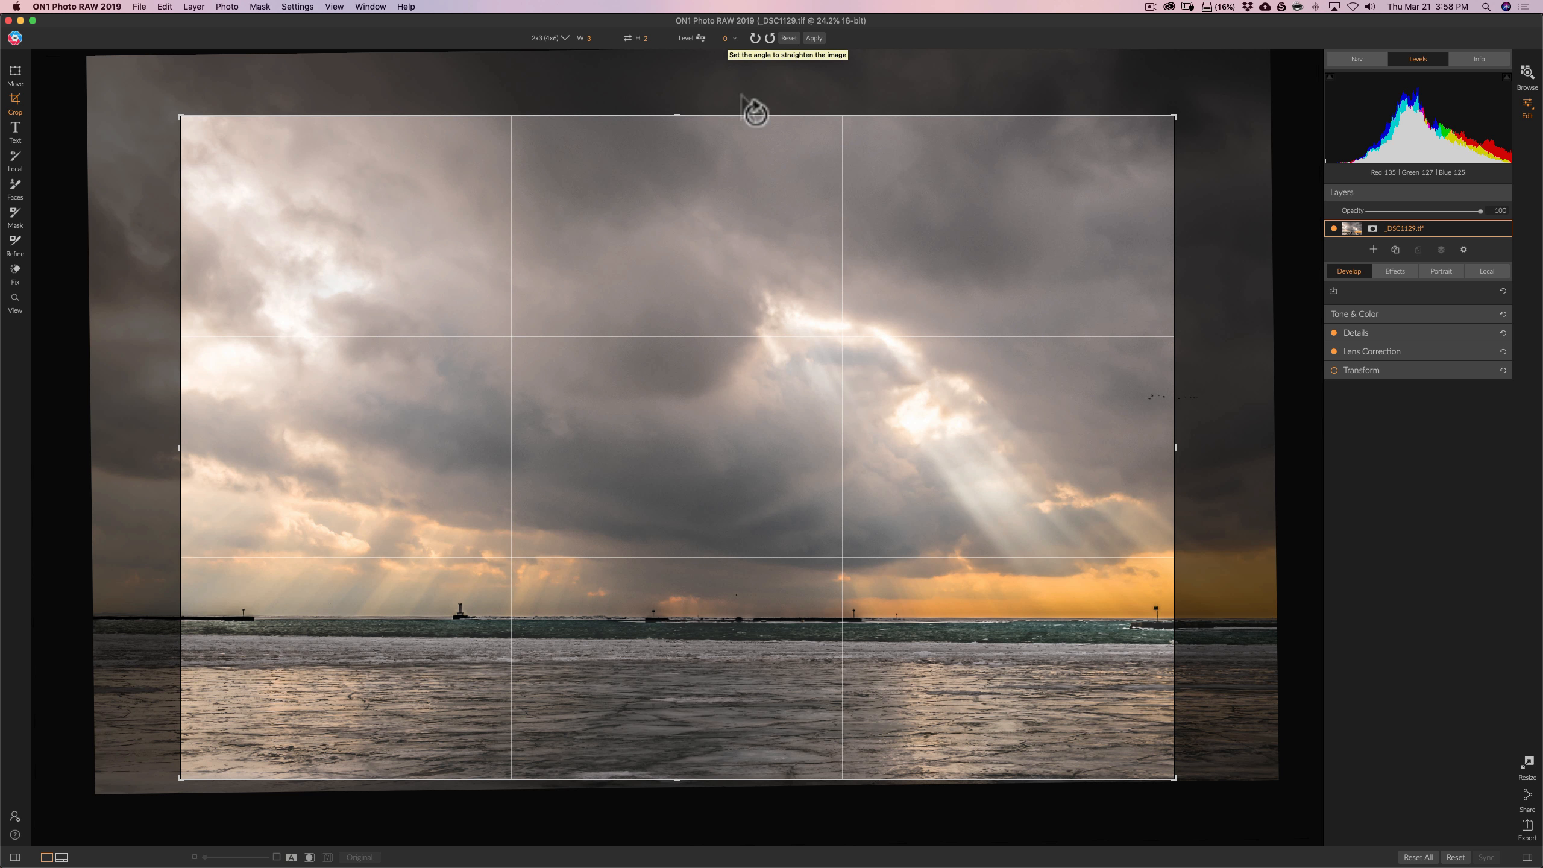
pyautogui.moveTo(714, 142)
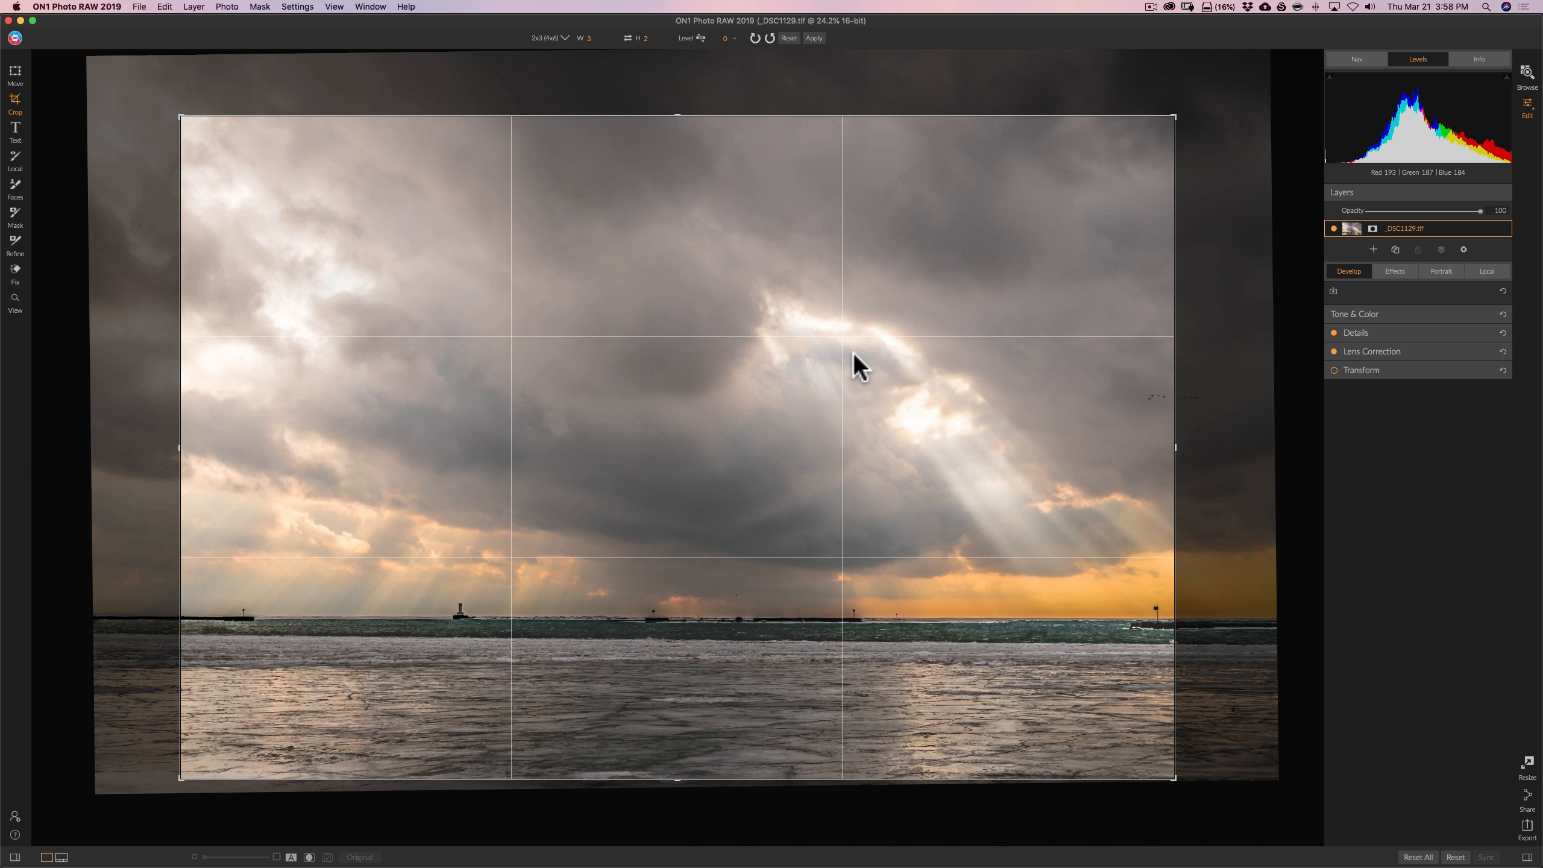
pyautogui.moveTo(704, 172)
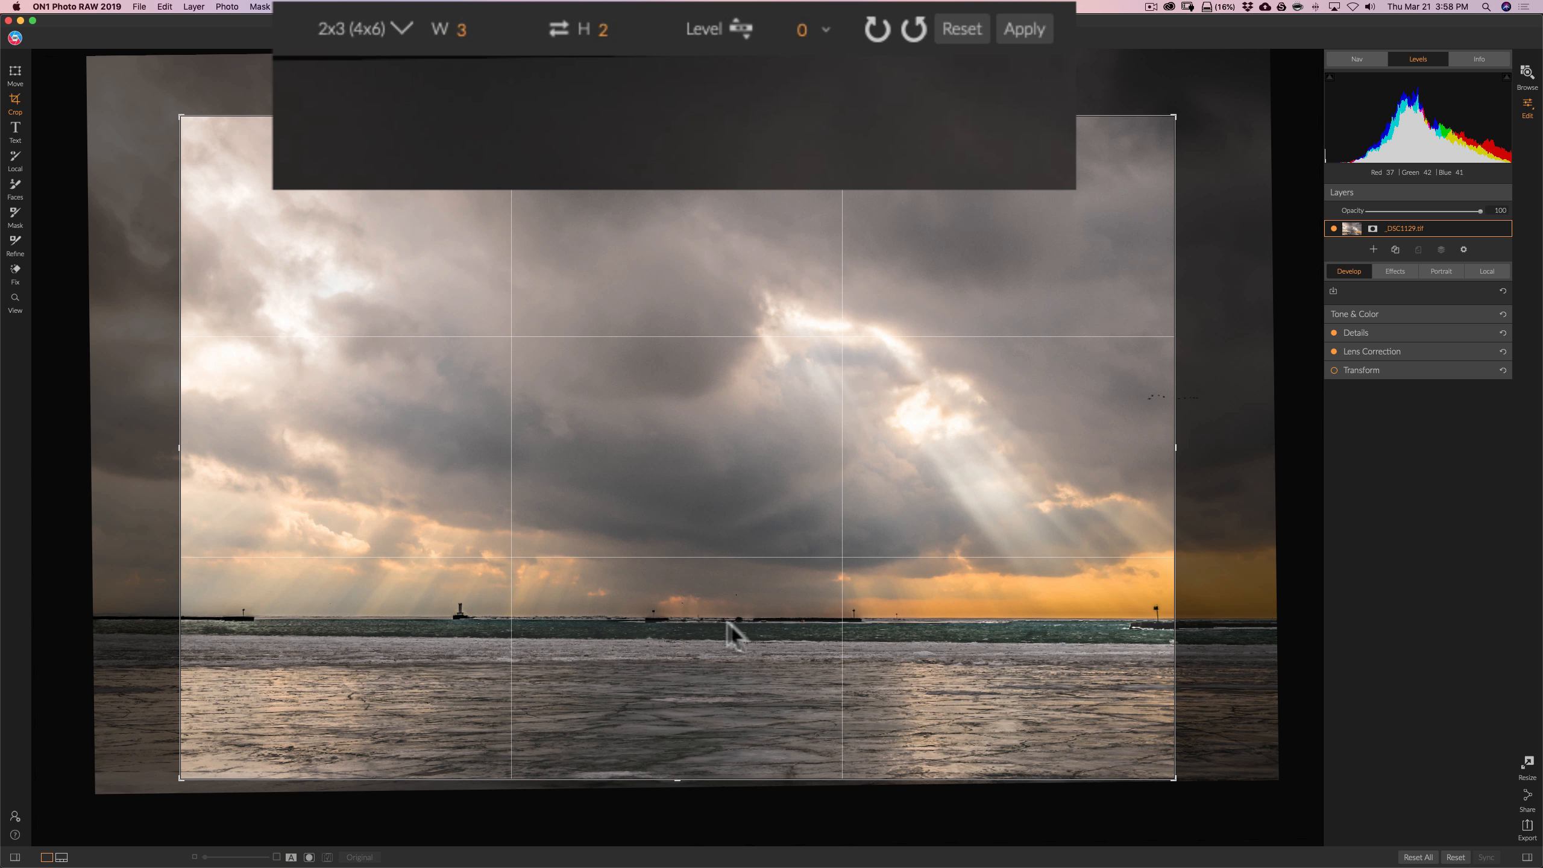
pyautogui.moveTo(571, 94)
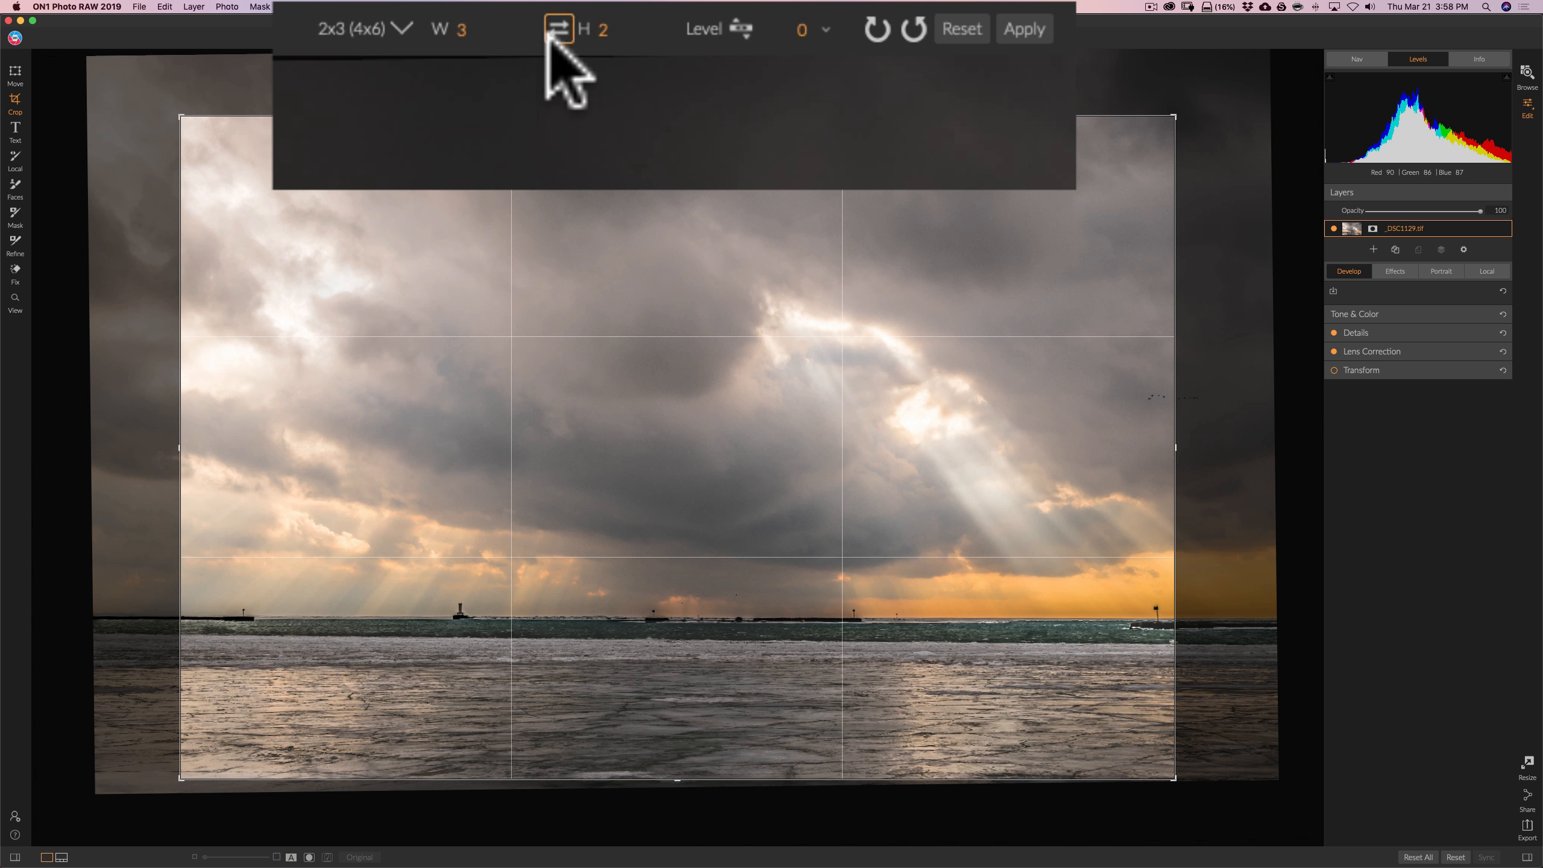
# Swap the 2x3 (4x6) crop's width and height to portrait, then back to landscape.
pyautogui.click(558, 28)
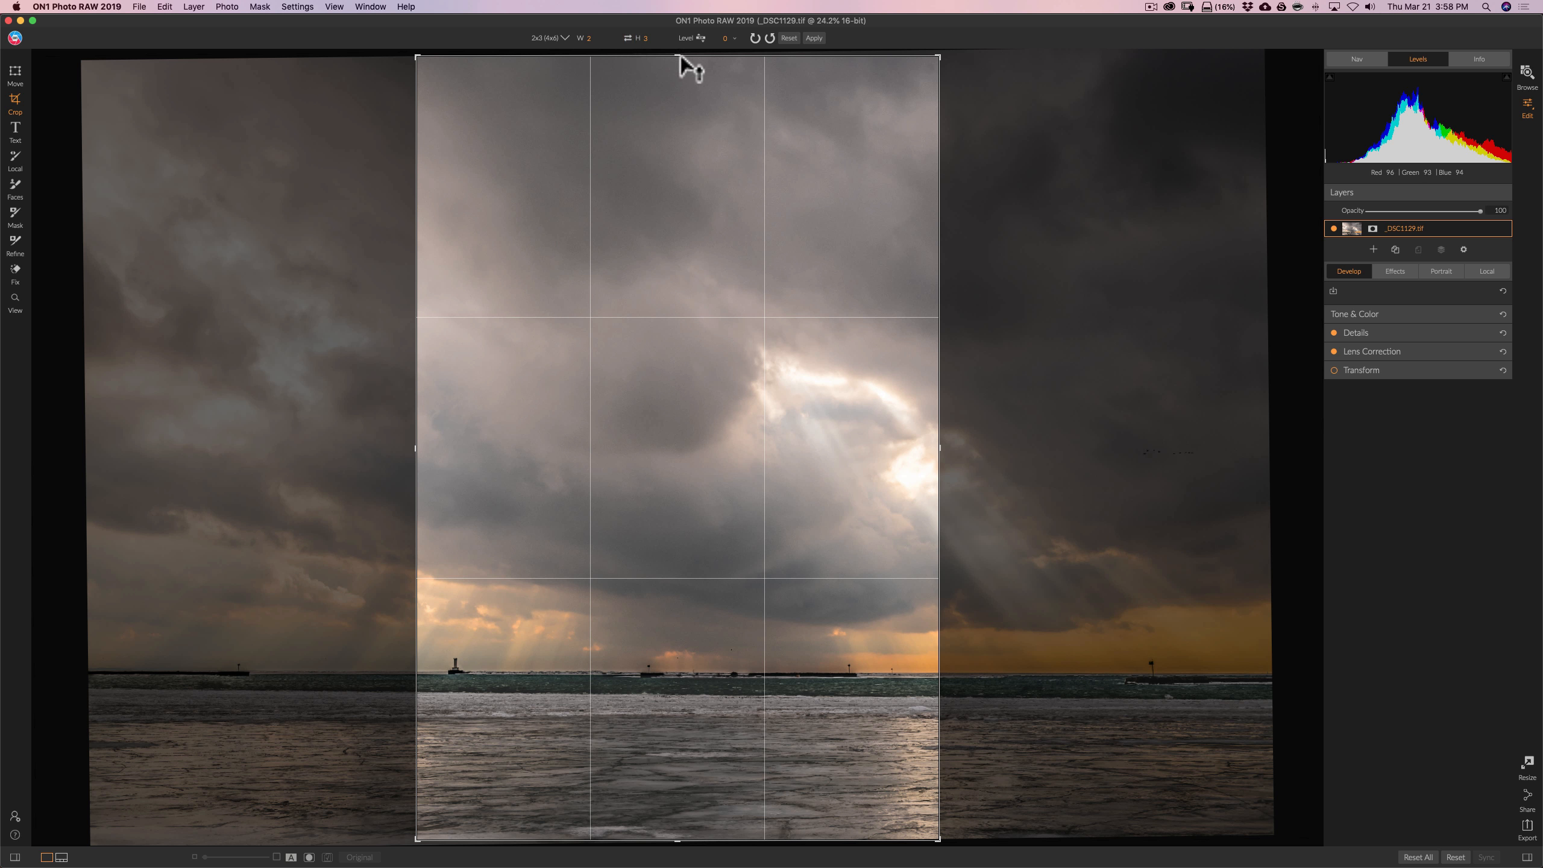
pyautogui.click(627, 38)
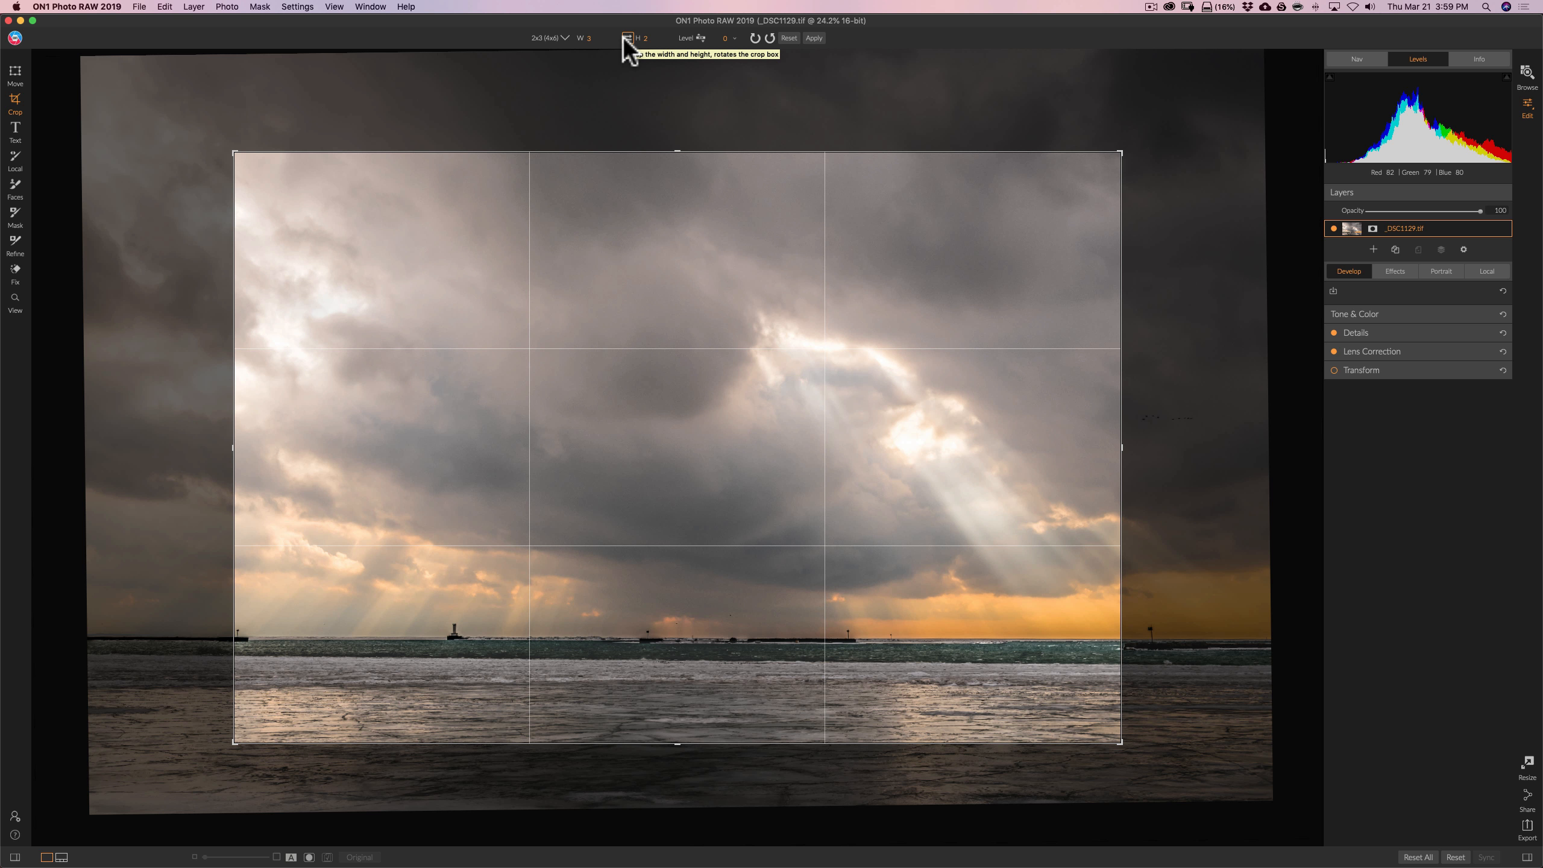
pyautogui.moveTo(761, 52)
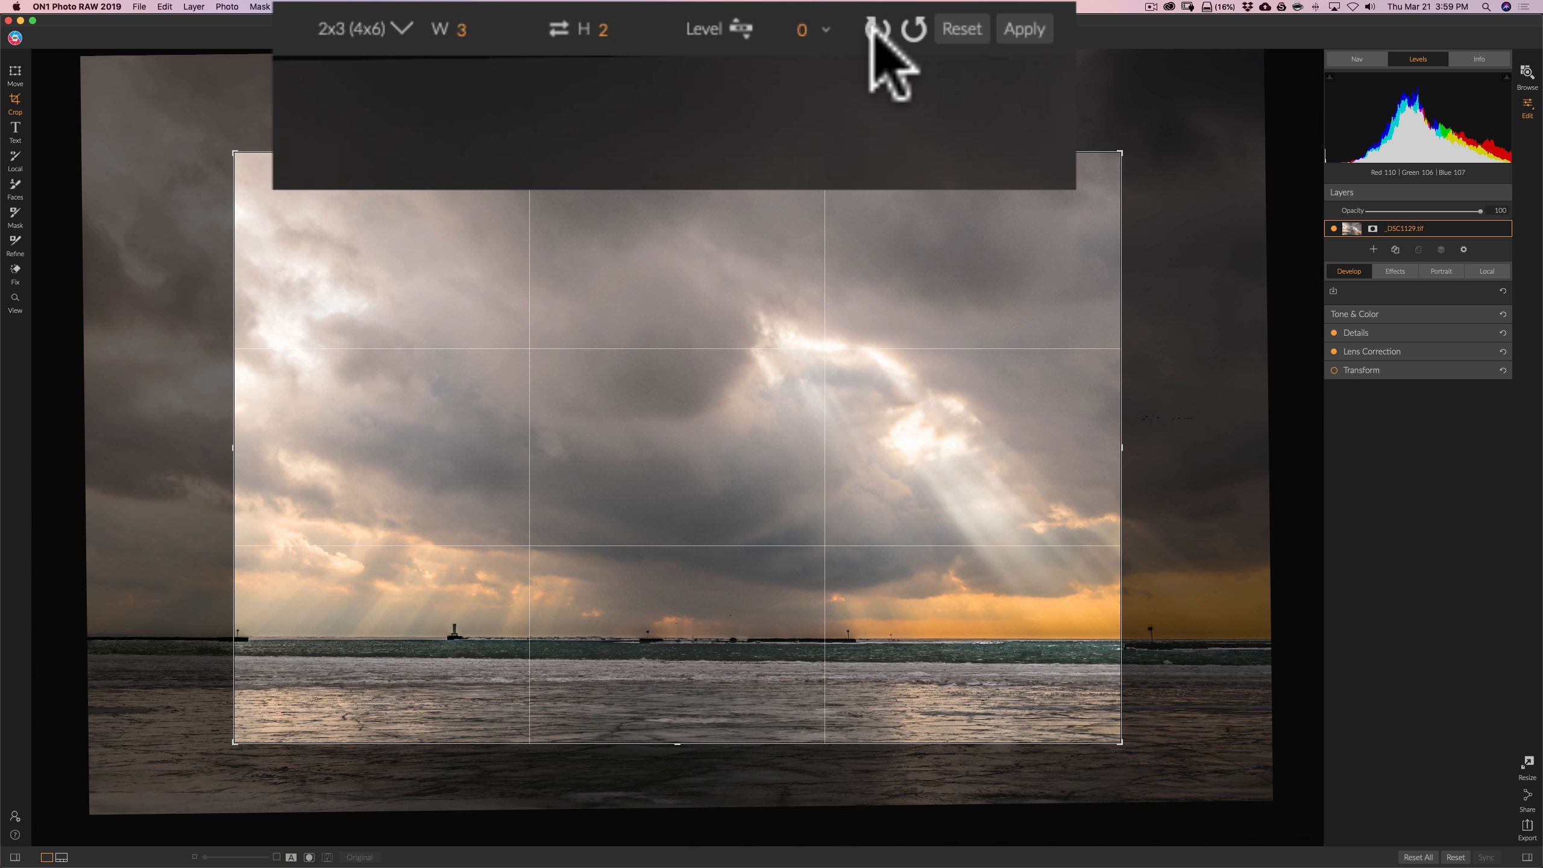
# Rotate the photo through quarter turns left and right until it is upright again.
pyautogui.click(877, 29)
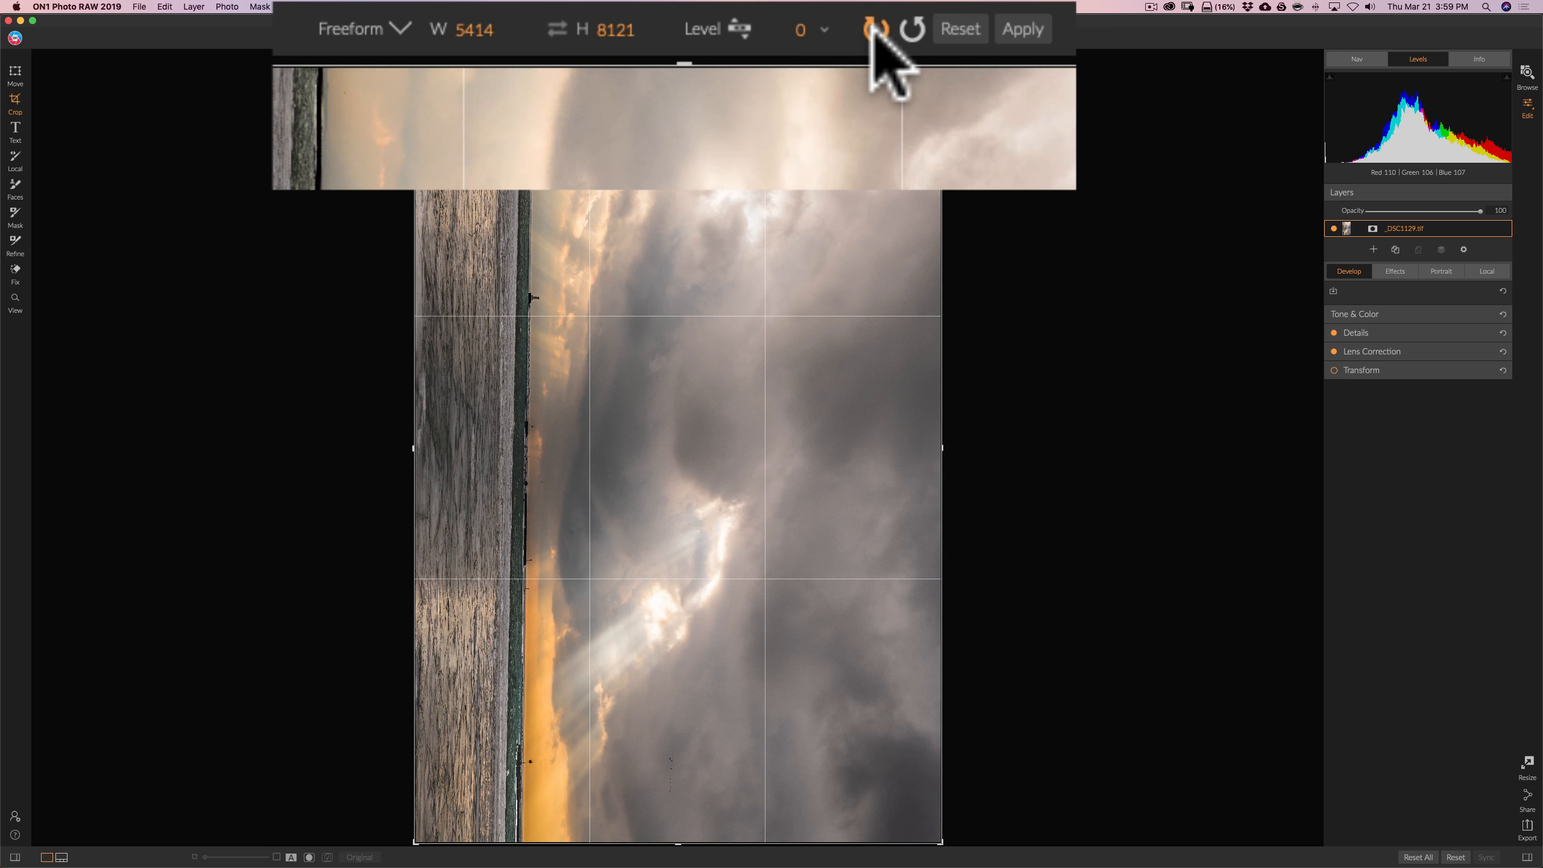
pyautogui.click(876, 27)
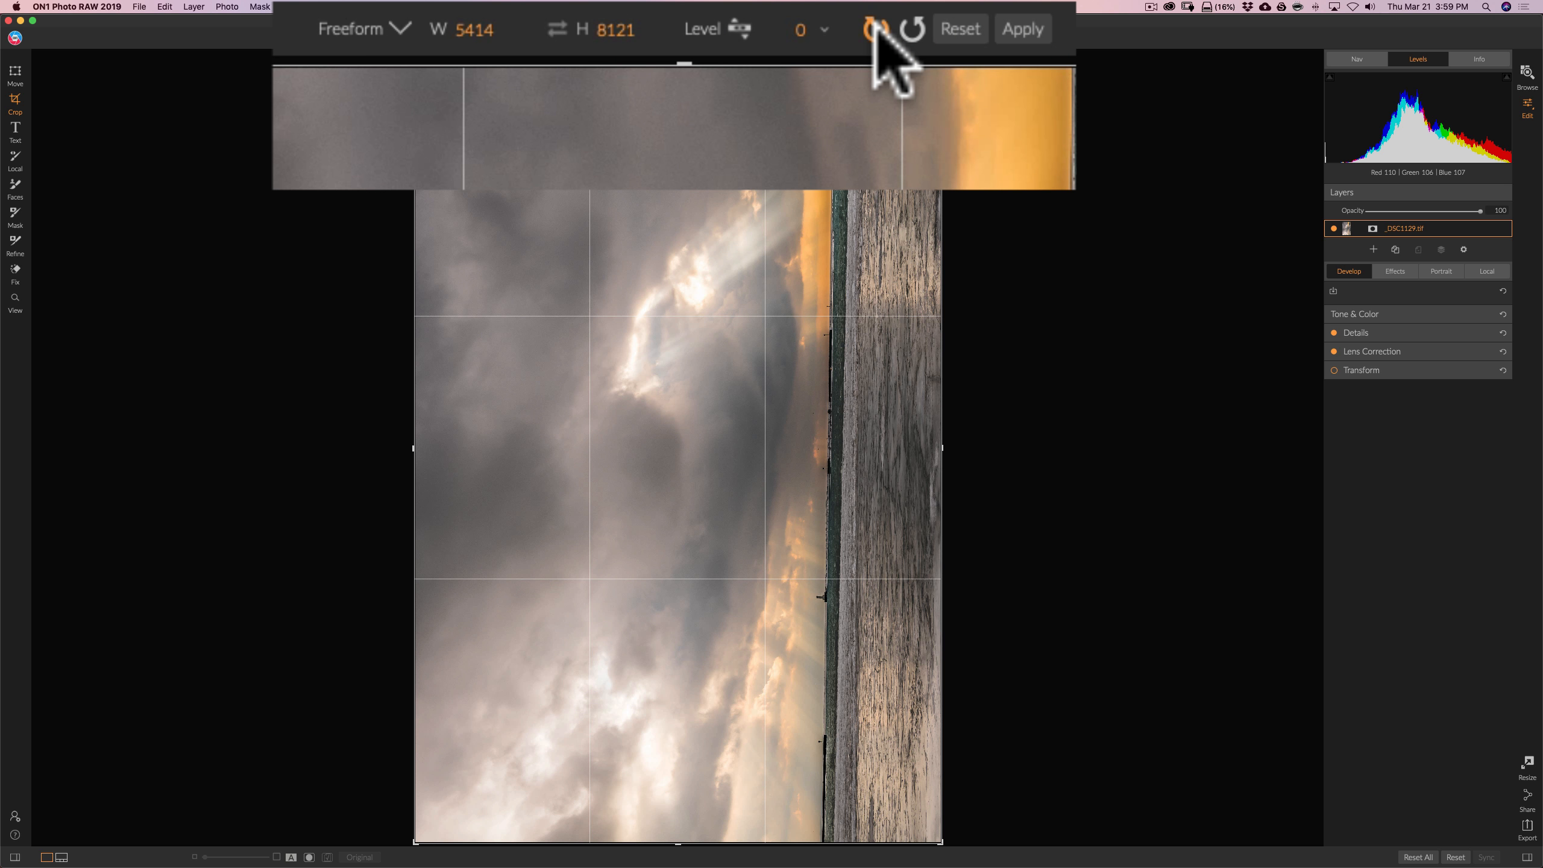
pyautogui.click(876, 29)
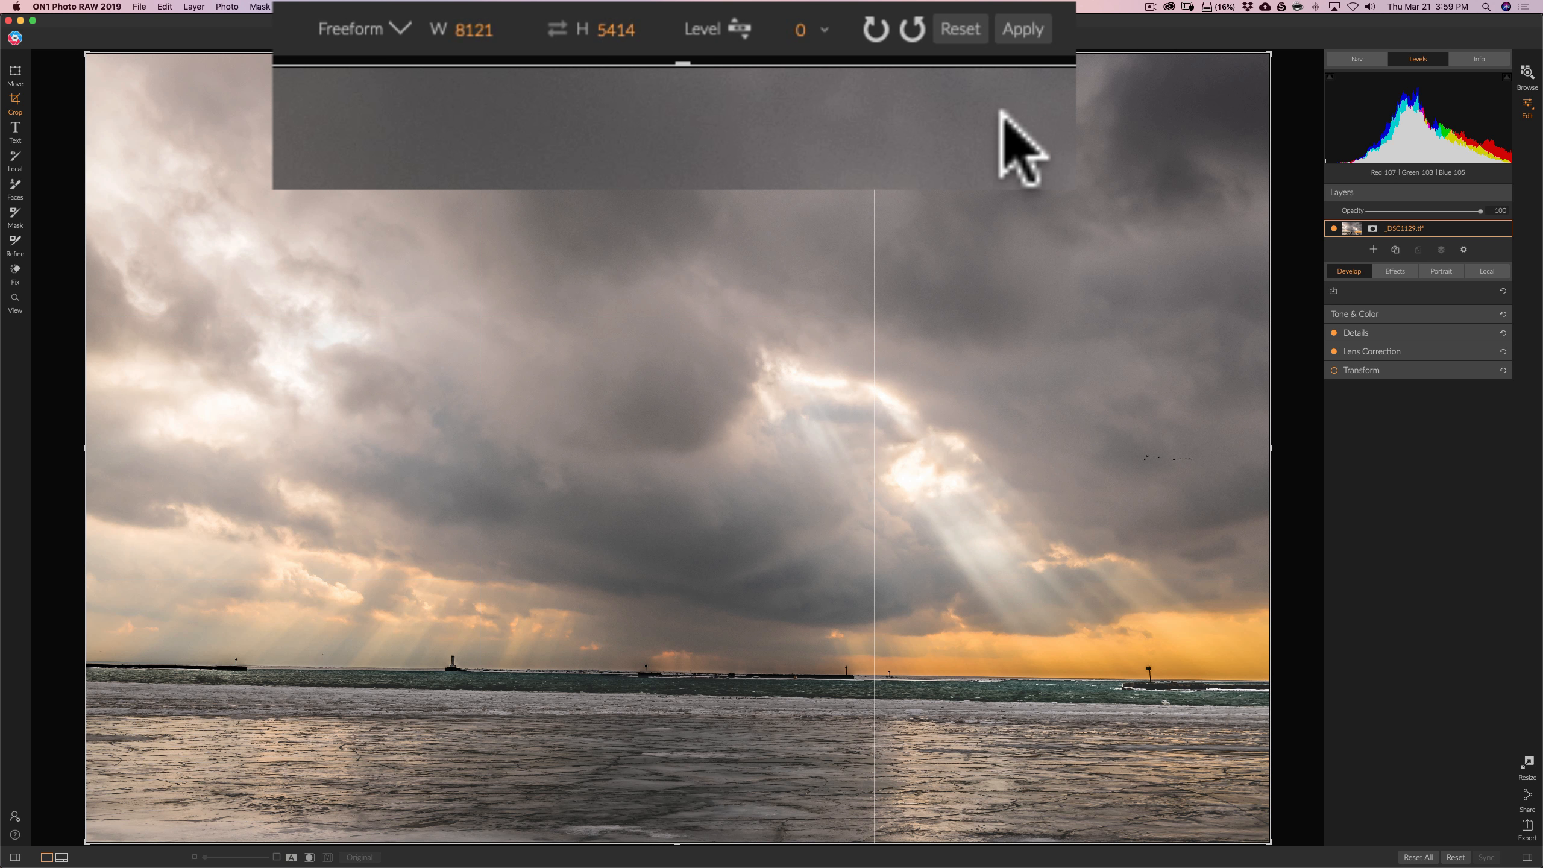
pyautogui.click(912, 28)
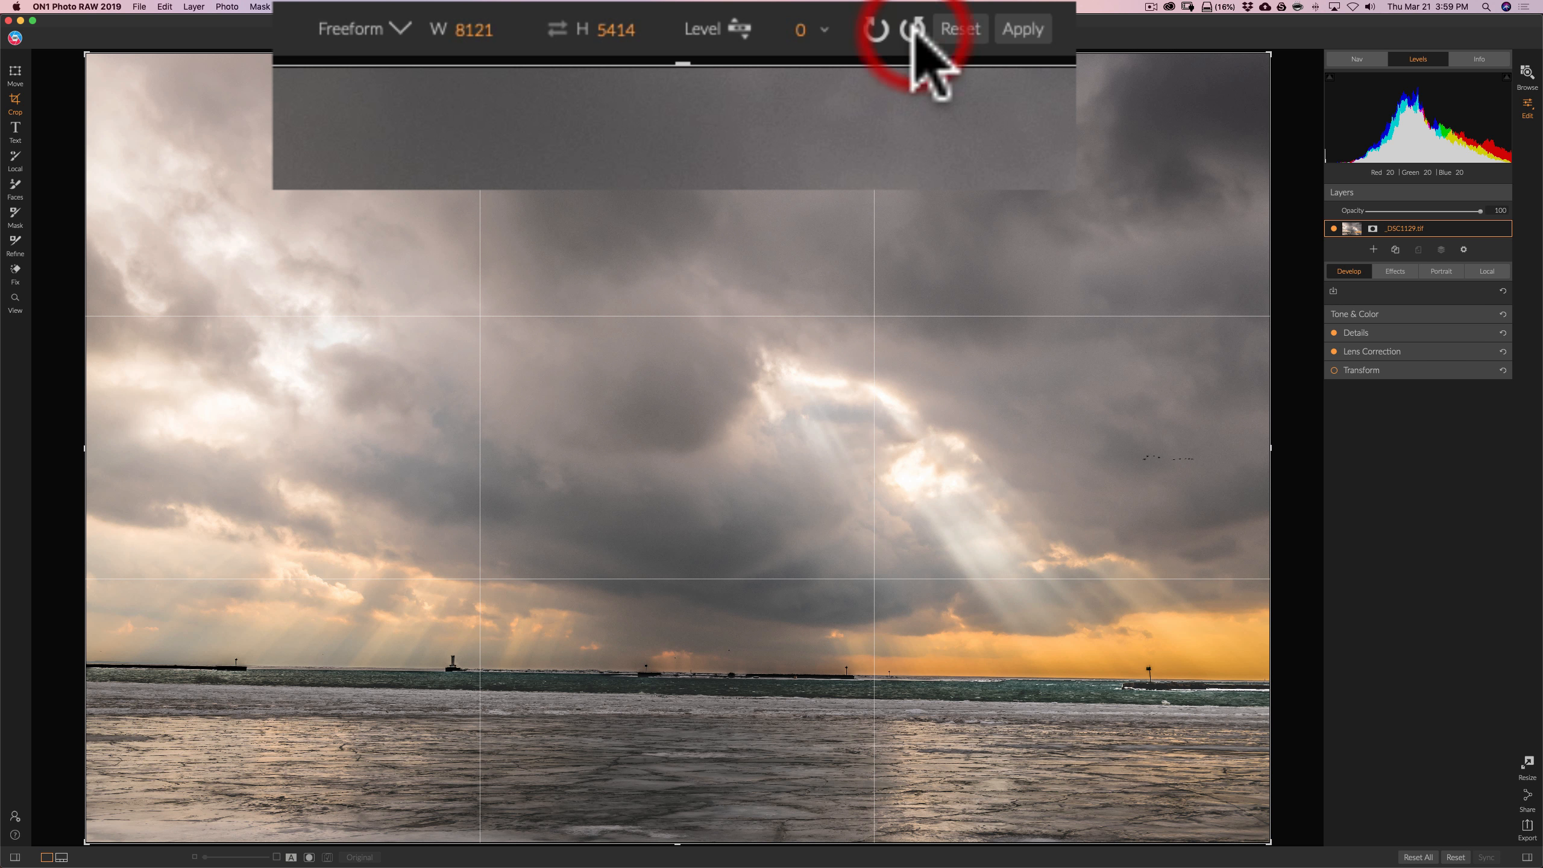
pyautogui.click(914, 28)
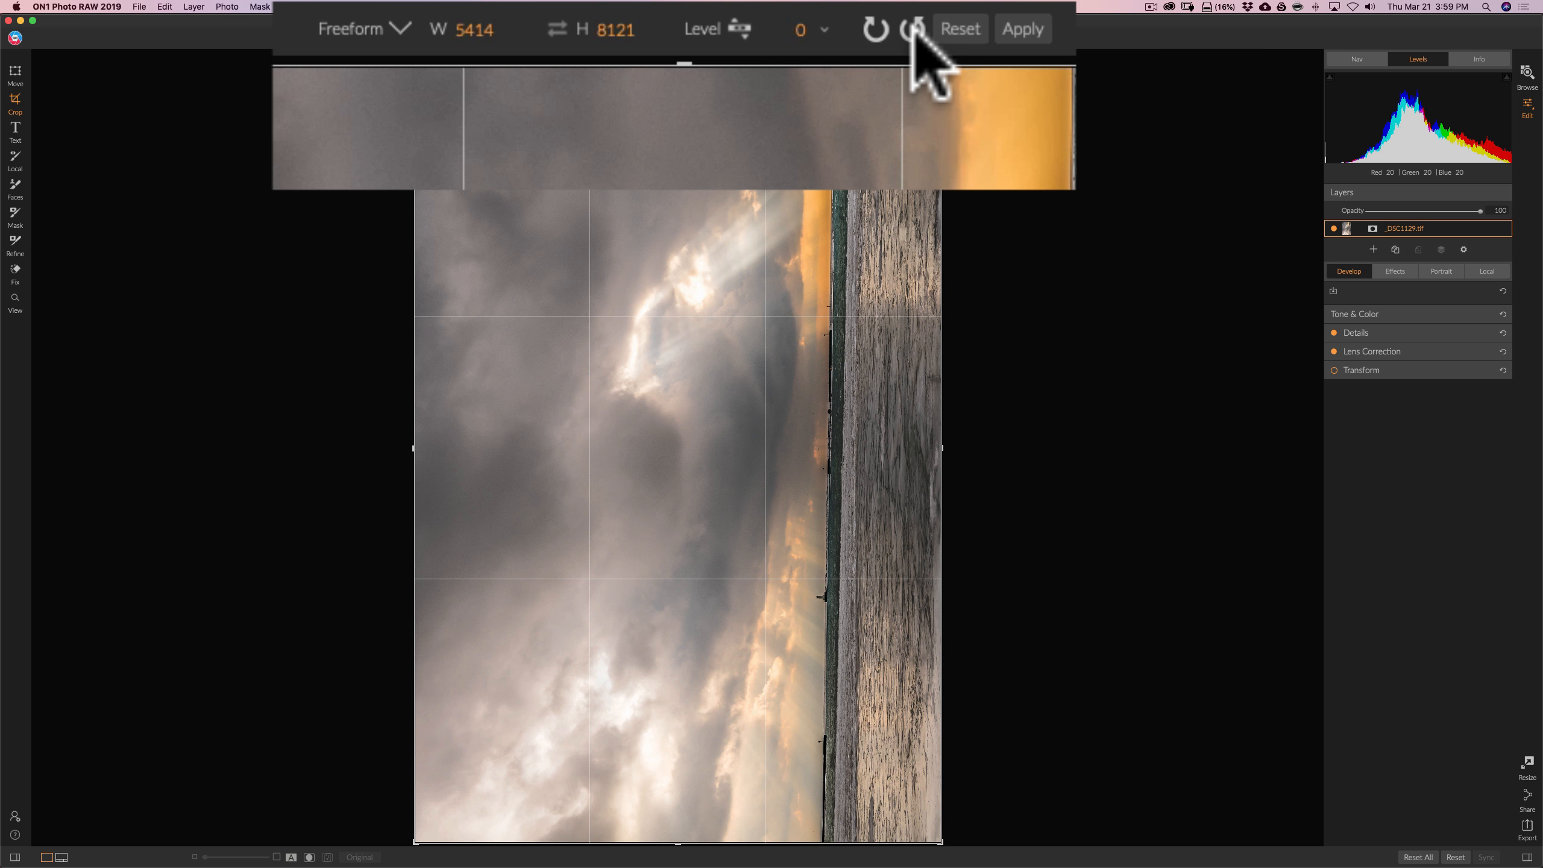
pyautogui.click(874, 28)
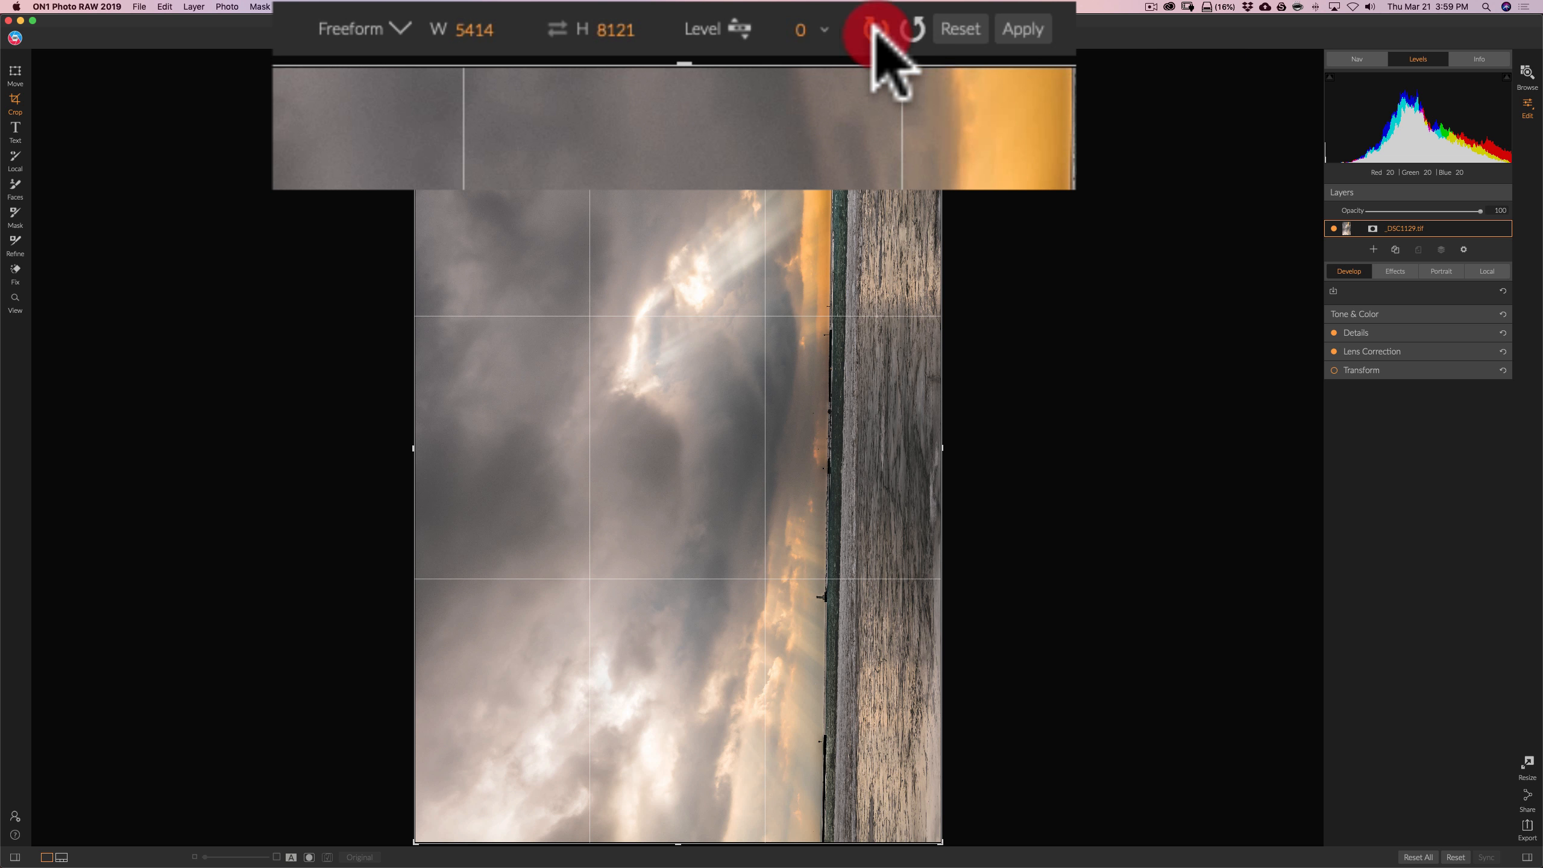
pyautogui.click(875, 29)
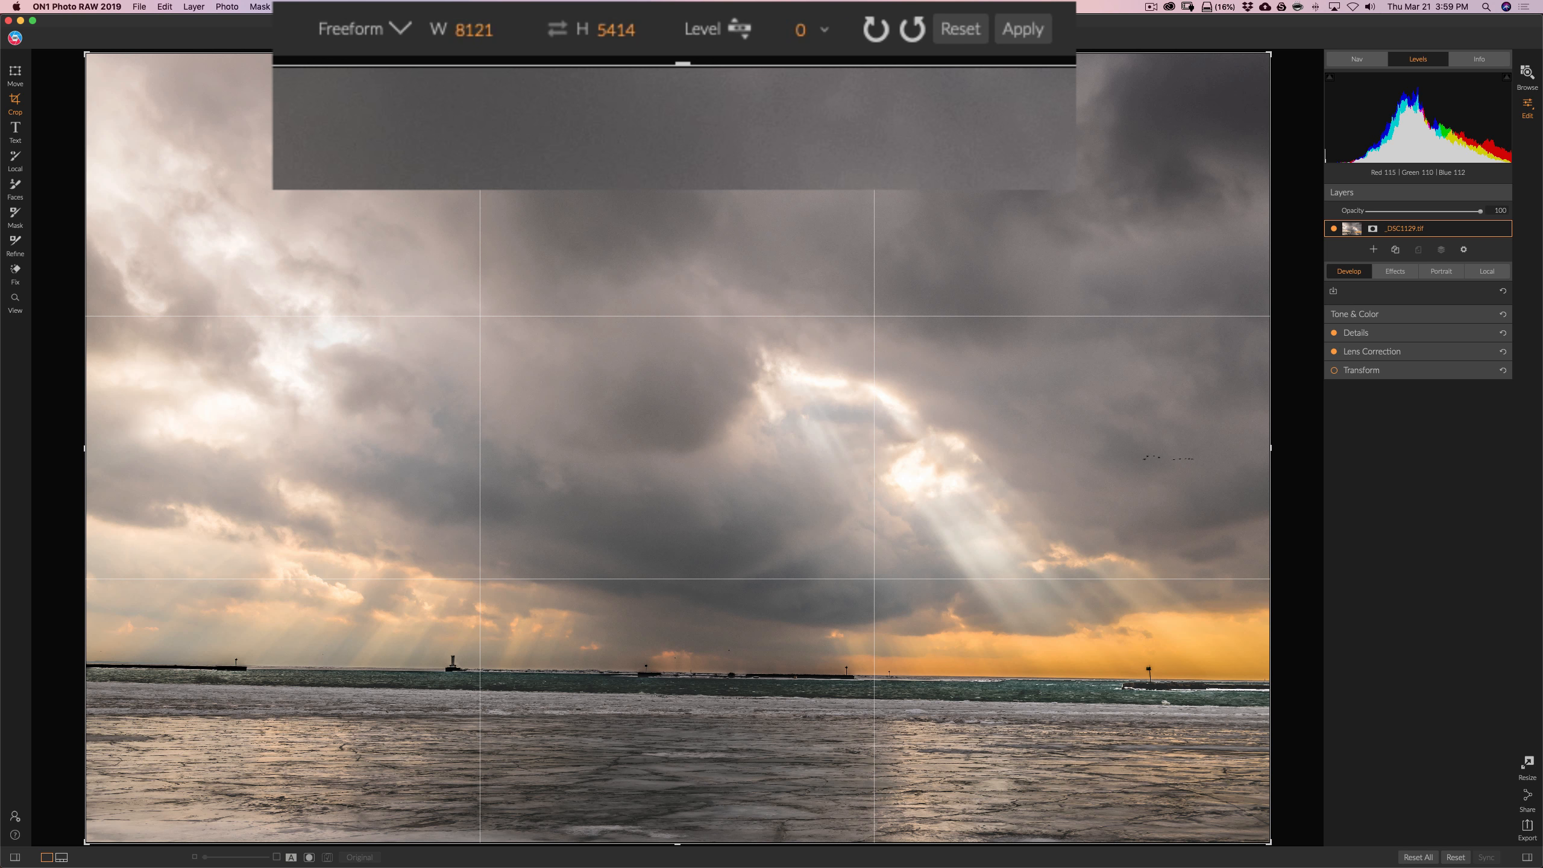
# Lock the crop frame to the photo's Original Ratio.
pyautogui.click(548, 37)
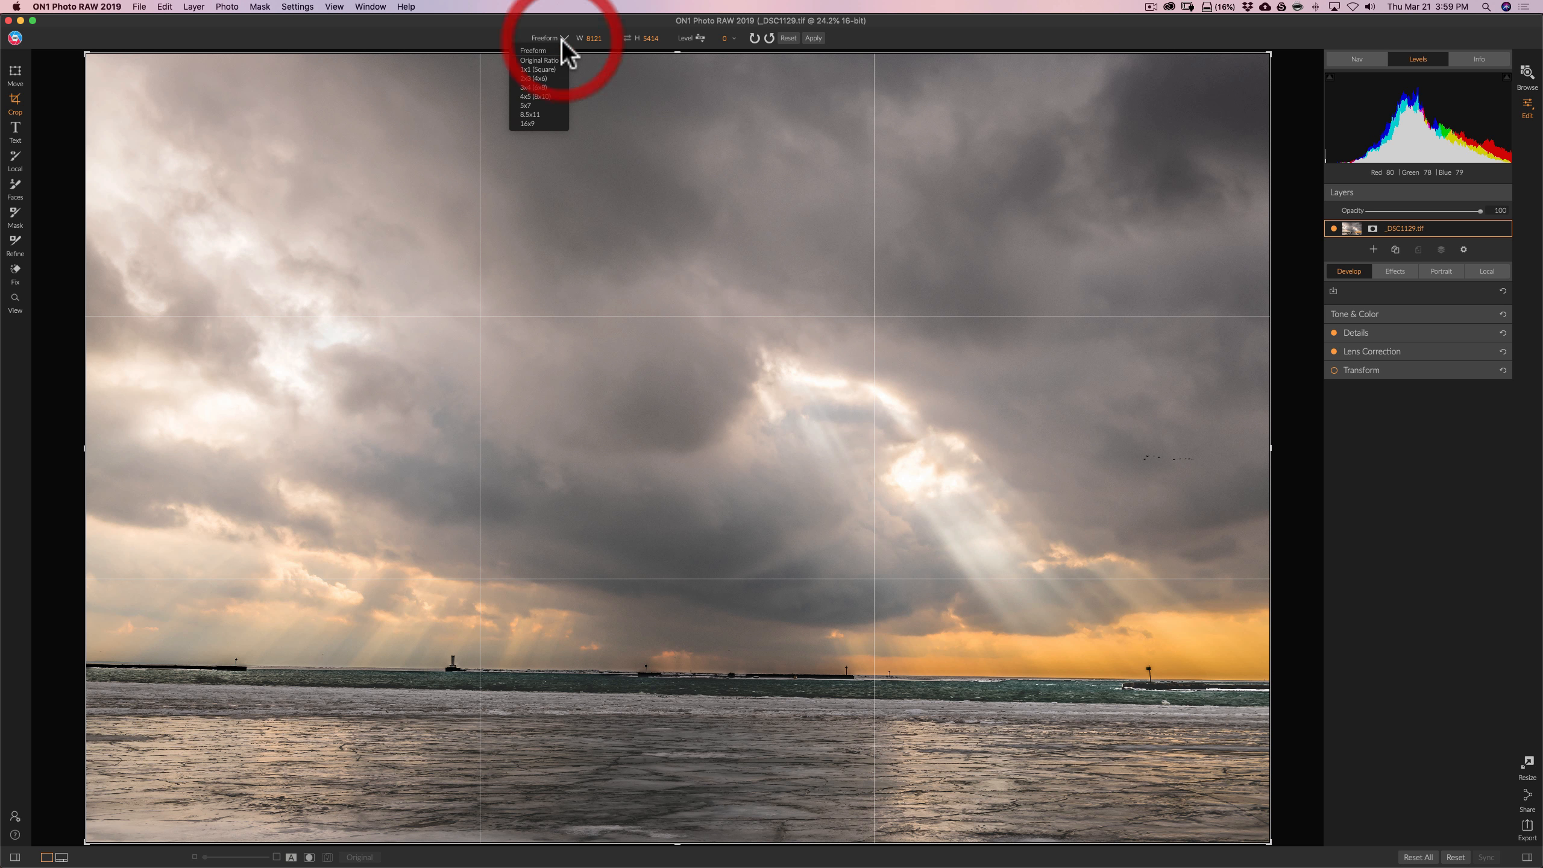
pyautogui.click(539, 60)
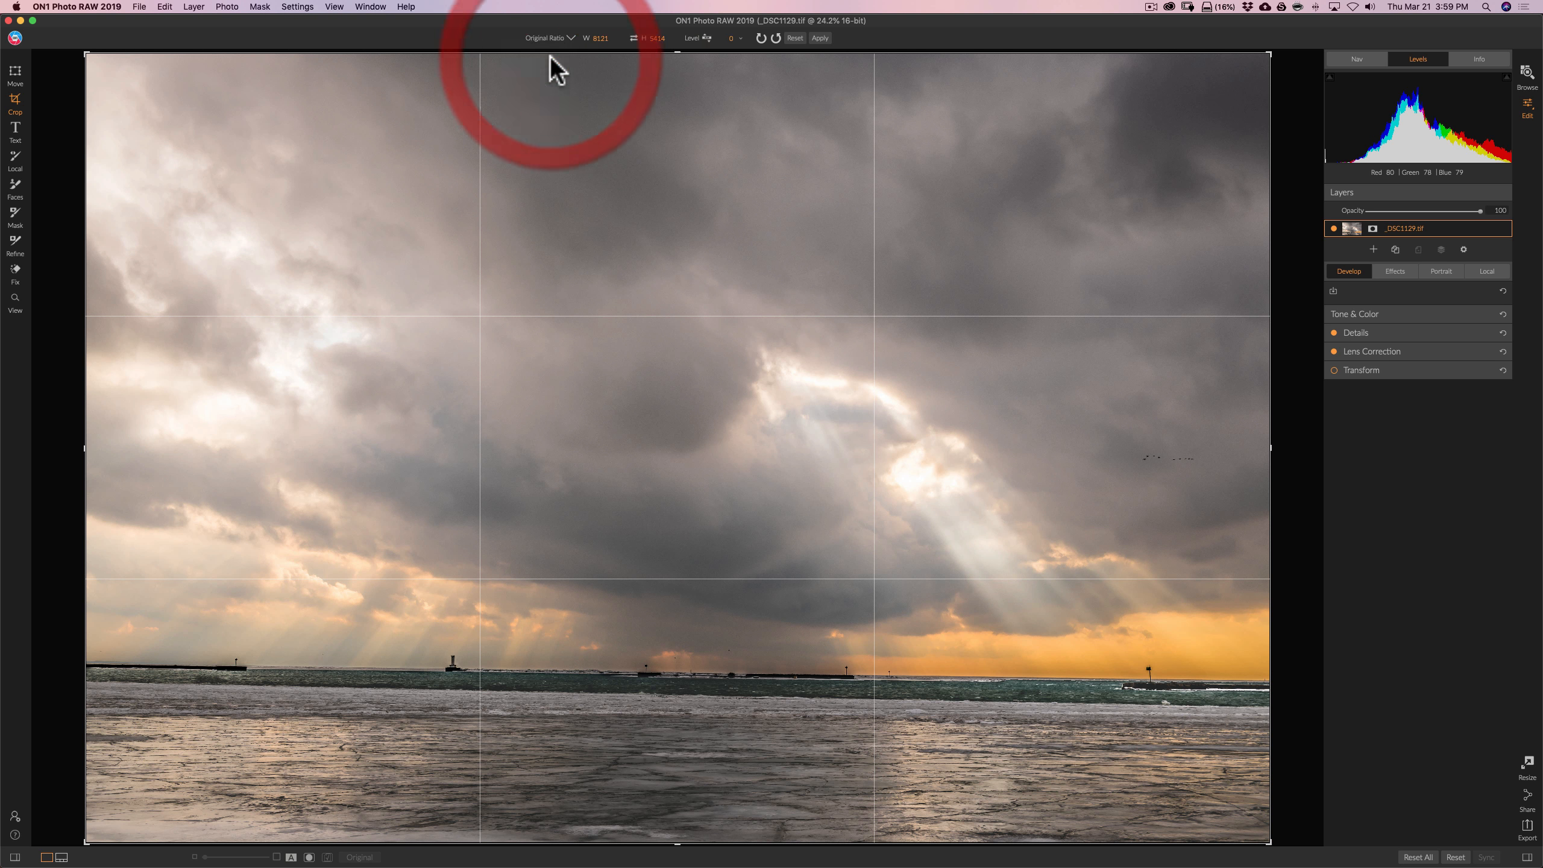